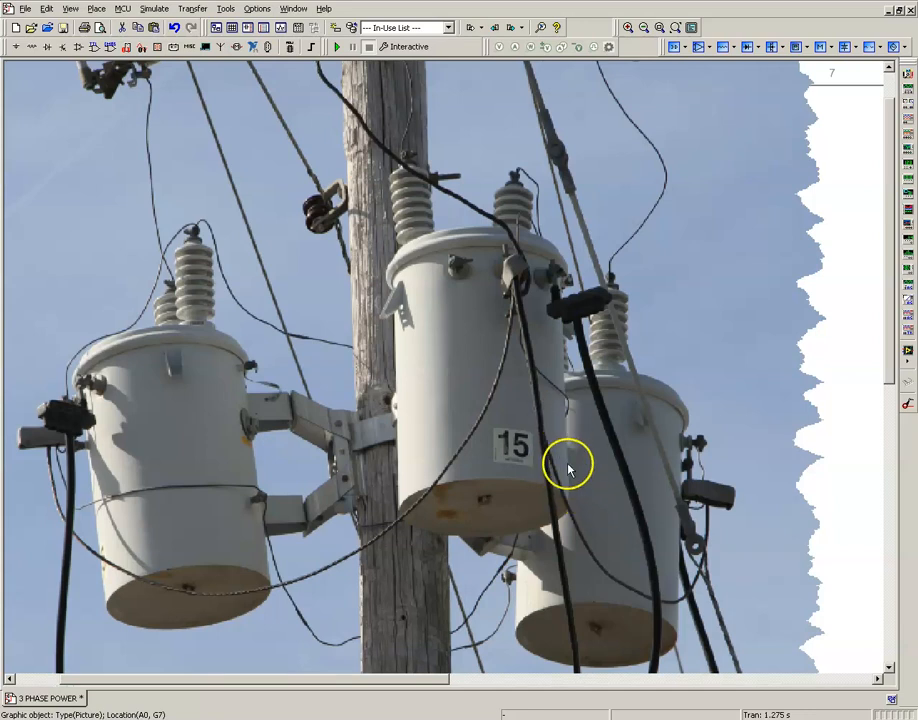
mouse_move(568, 414)
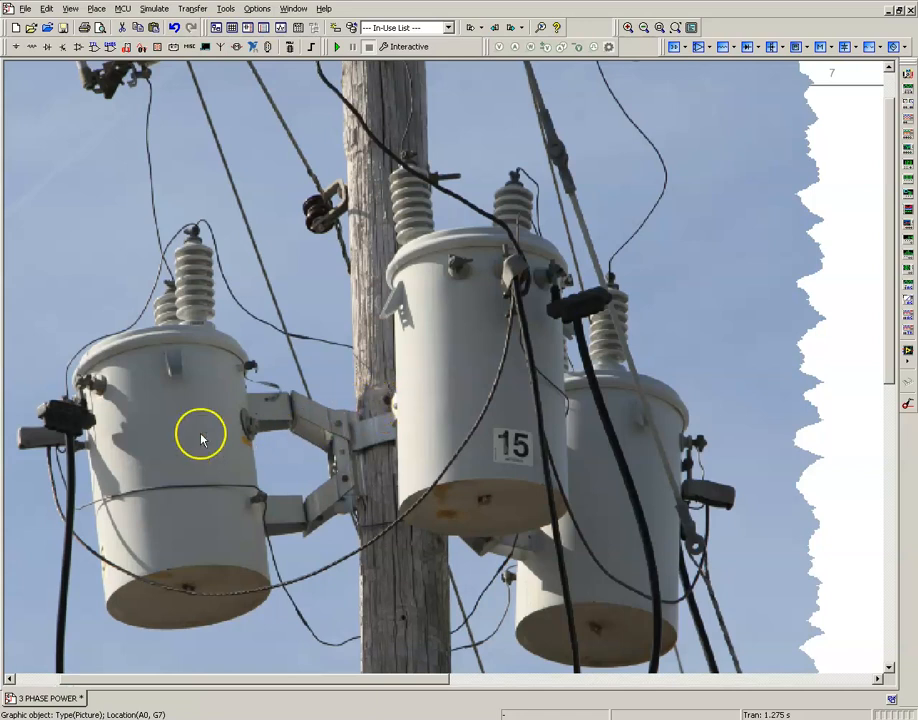
mouse_move(464, 388)
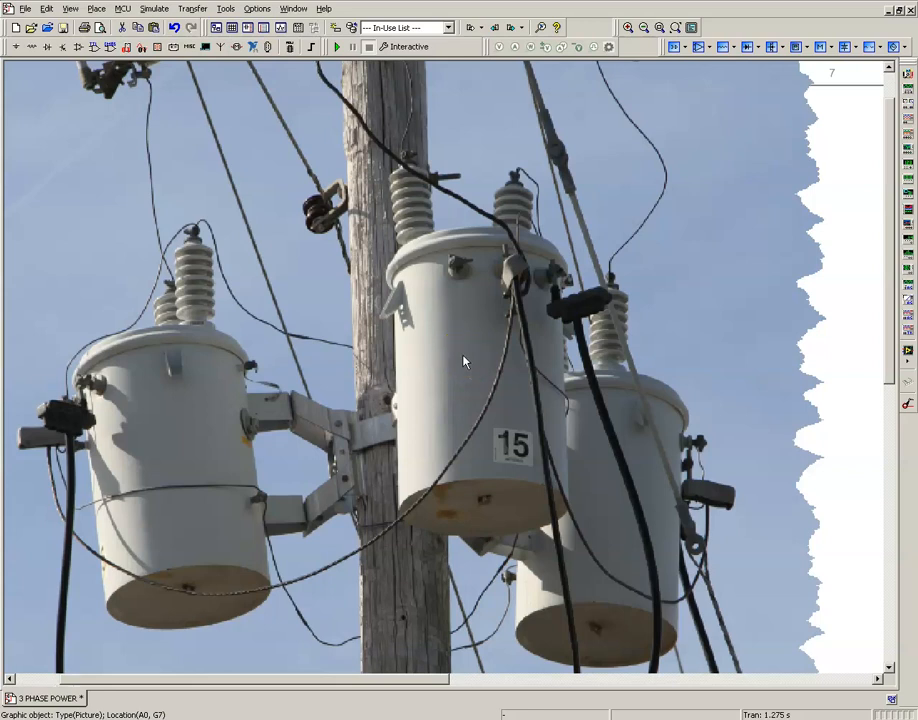
mouse_move(460, 362)
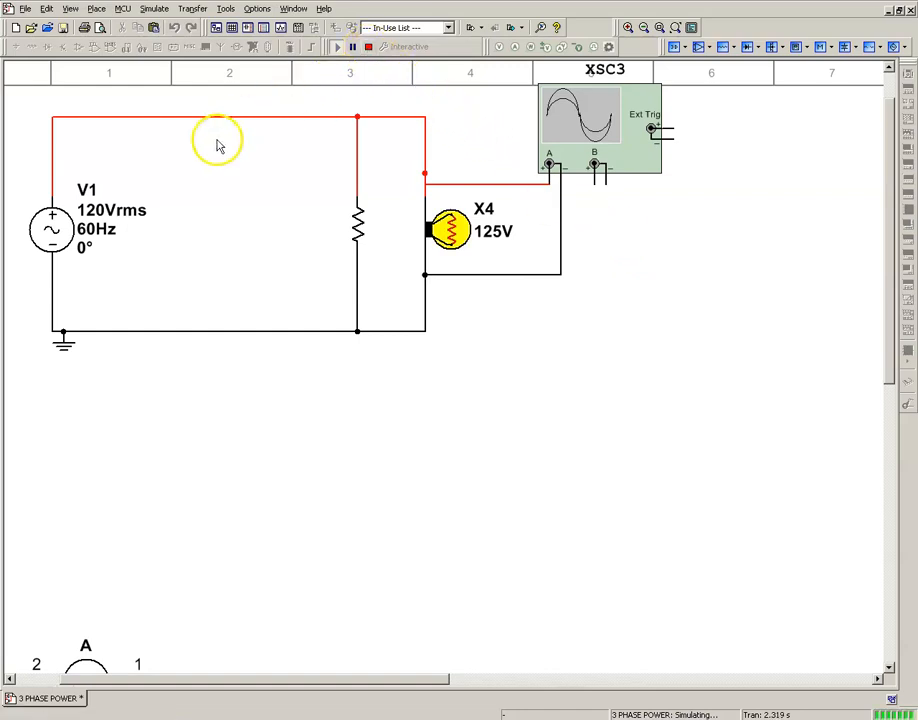
mouse_move(112, 228)
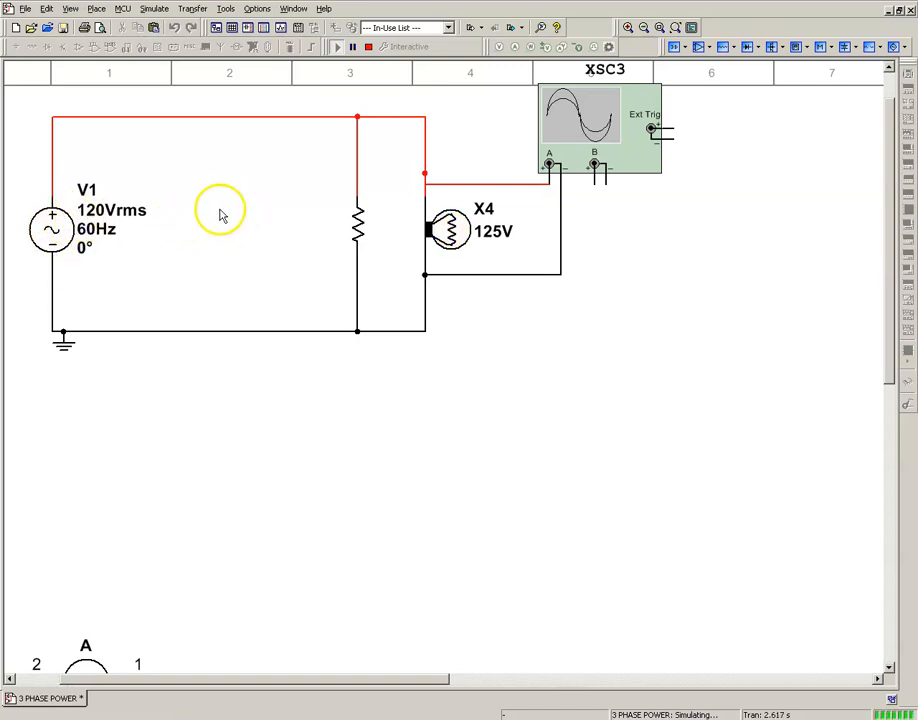
mouse_move(370, 222)
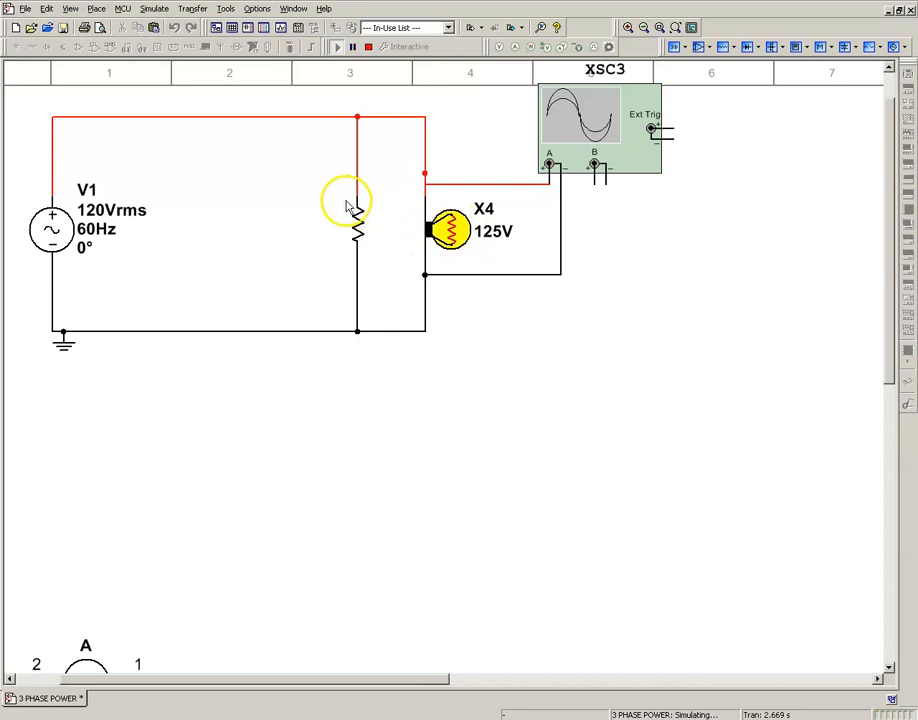
mouse_move(668, 258)
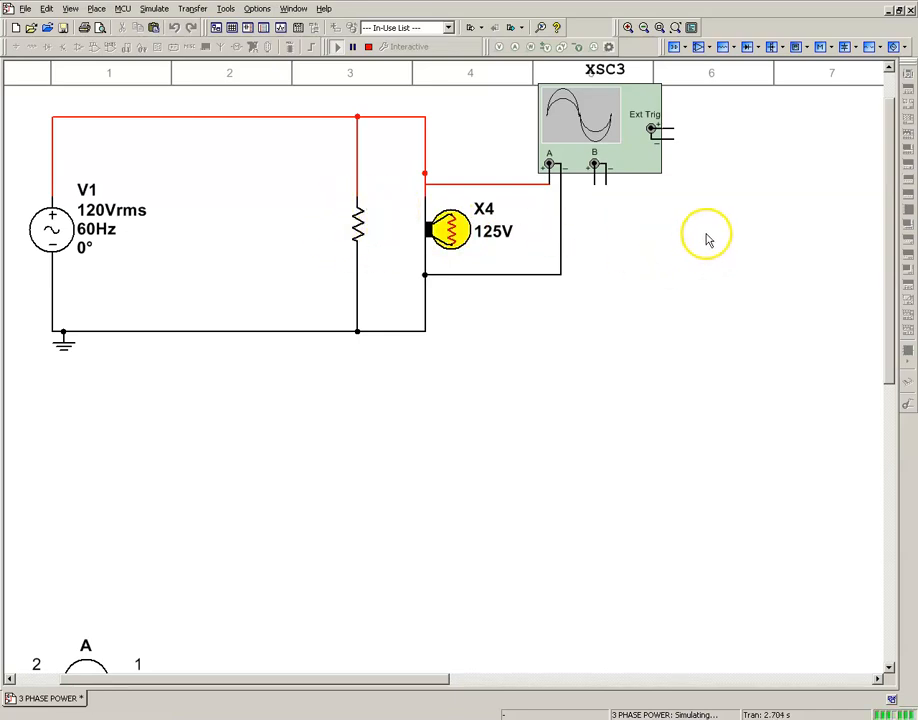
mouse_move(698, 220)
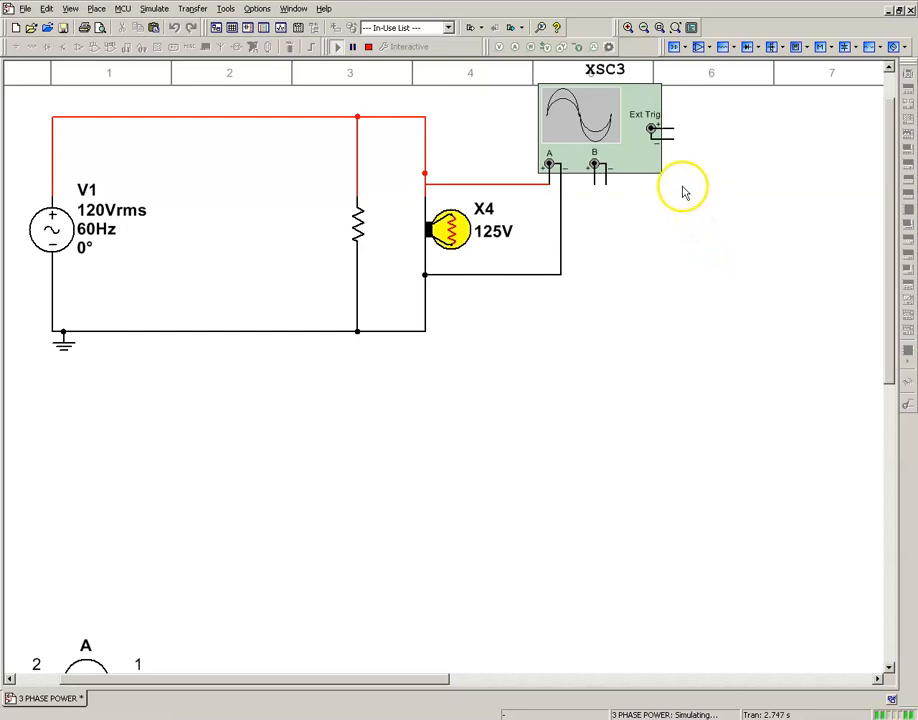
mouse_move(640, 160)
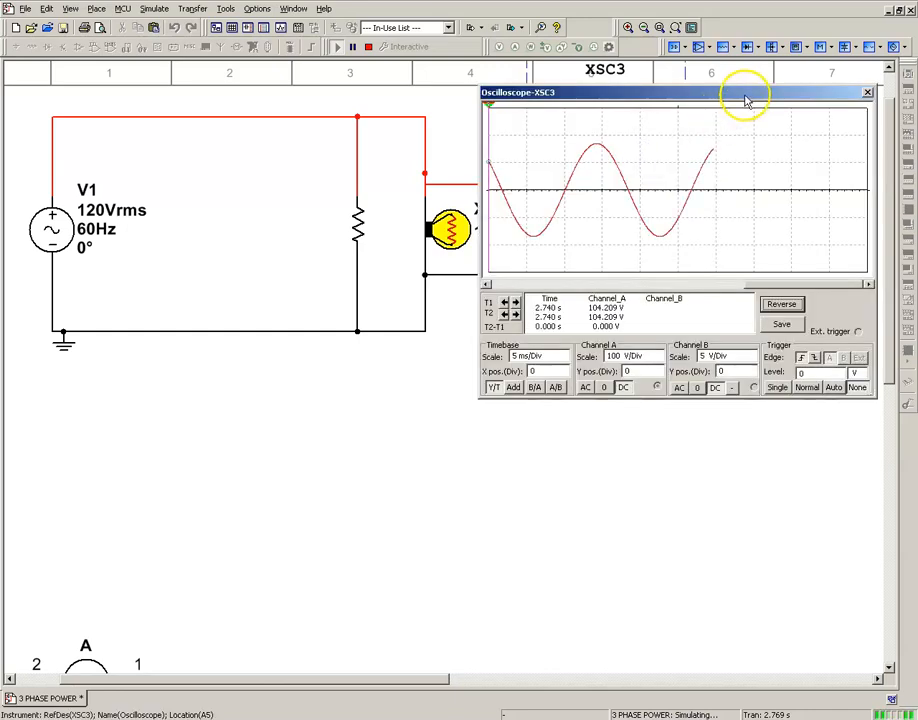
mouse_move(768, 148)
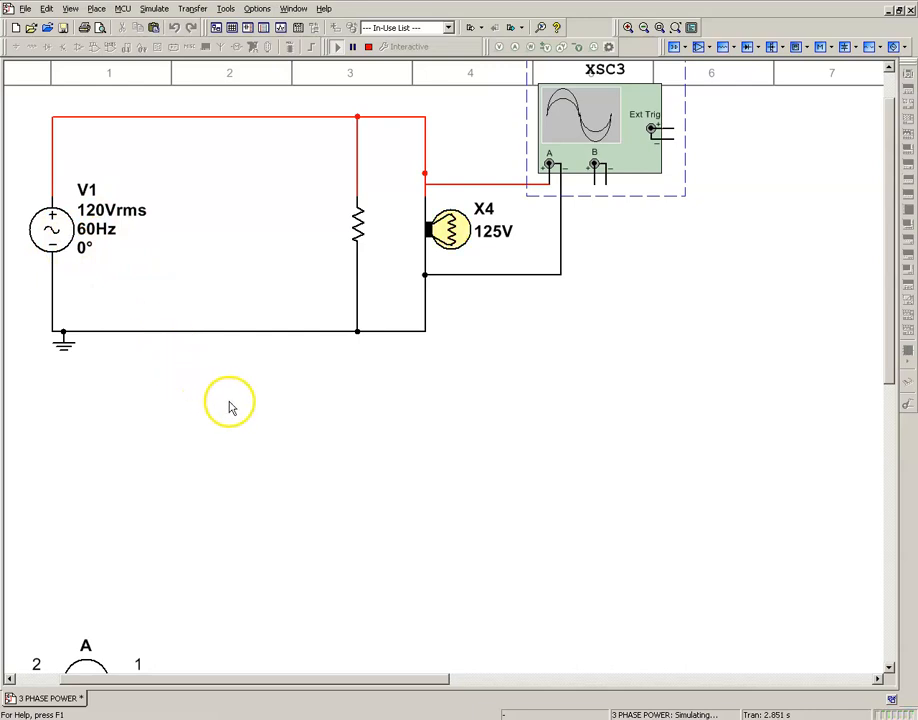
mouse_move(234, 418)
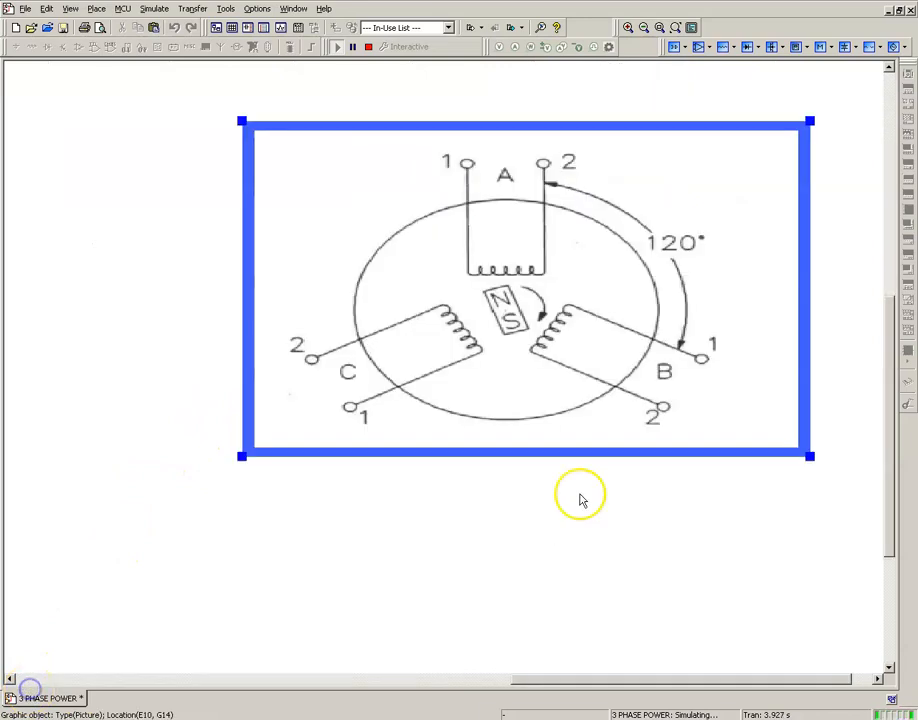
mouse_move(796, 344)
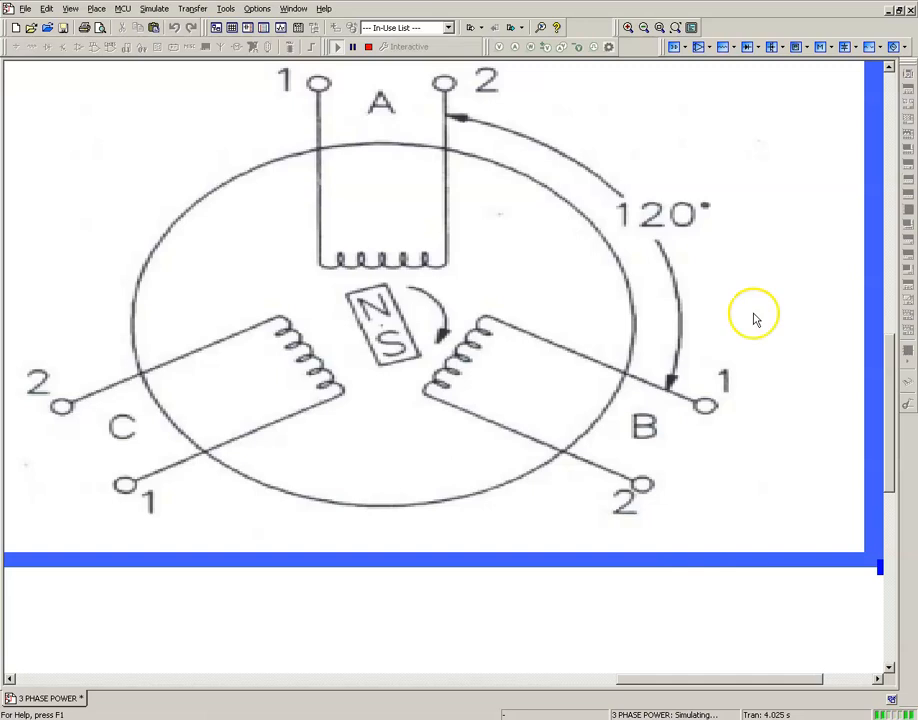
mouse_move(378, 300)
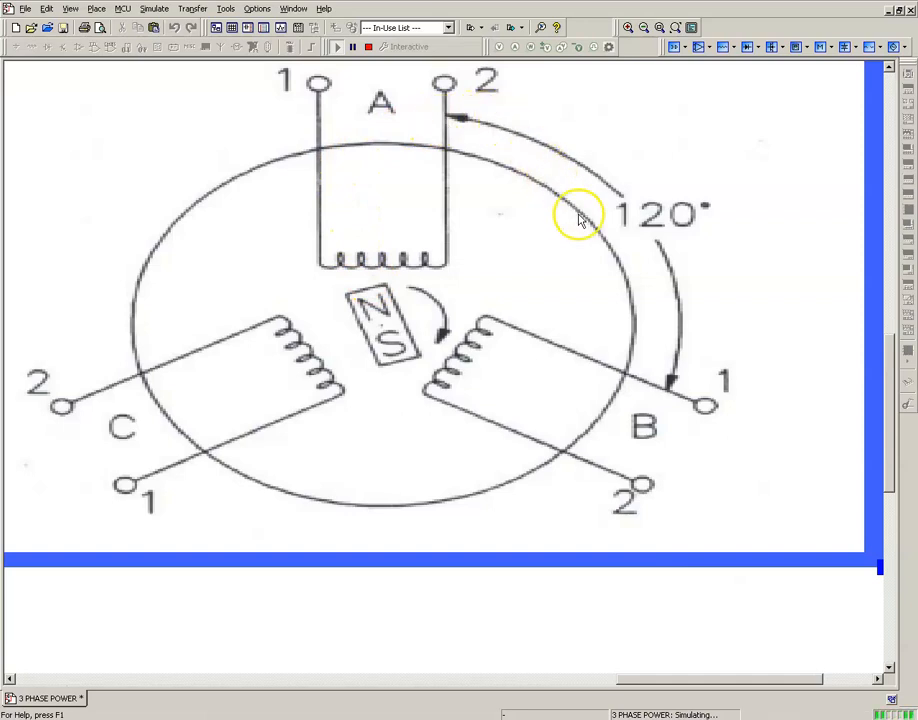
mouse_move(432, 356)
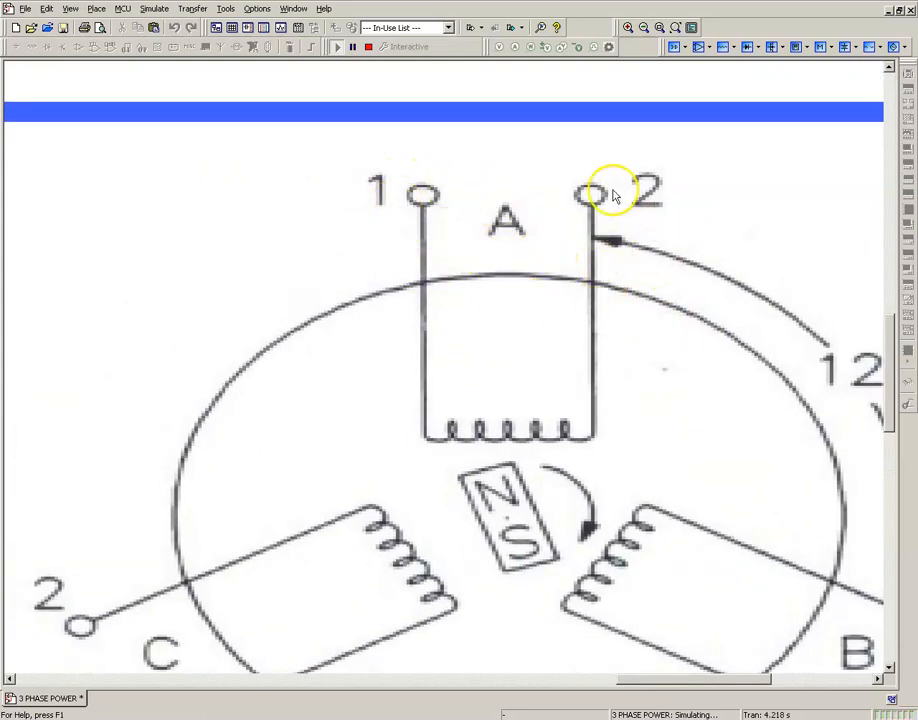
mouse_move(424, 212)
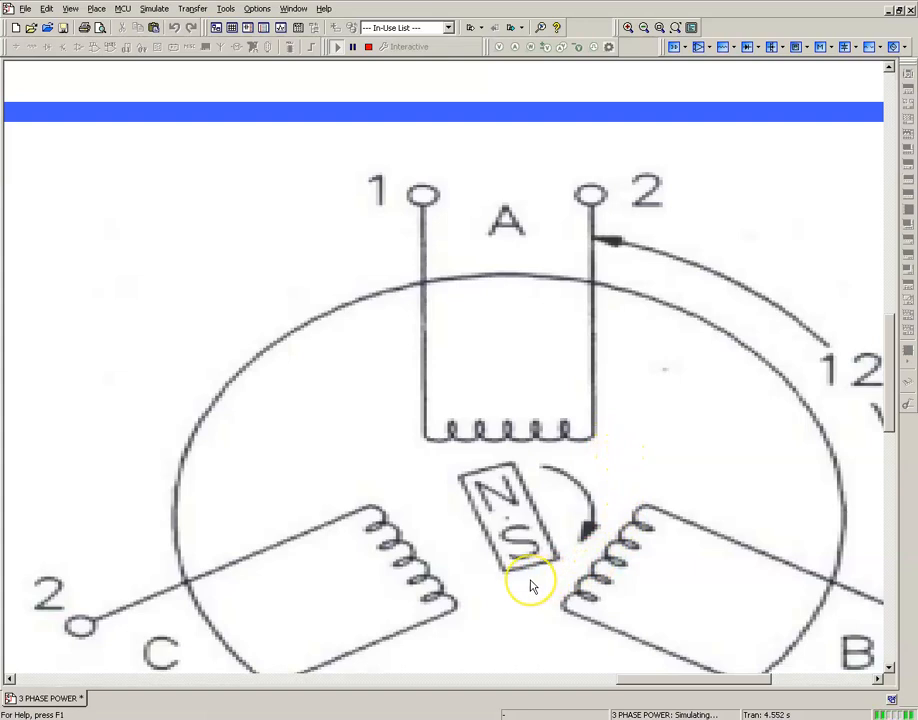
mouse_move(470, 558)
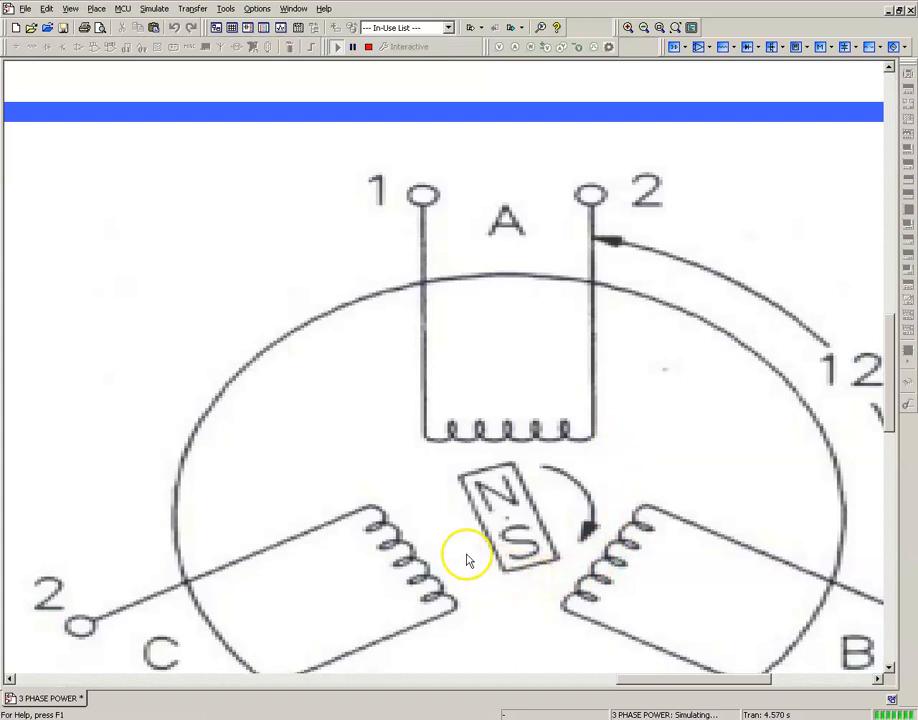
mouse_move(444, 444)
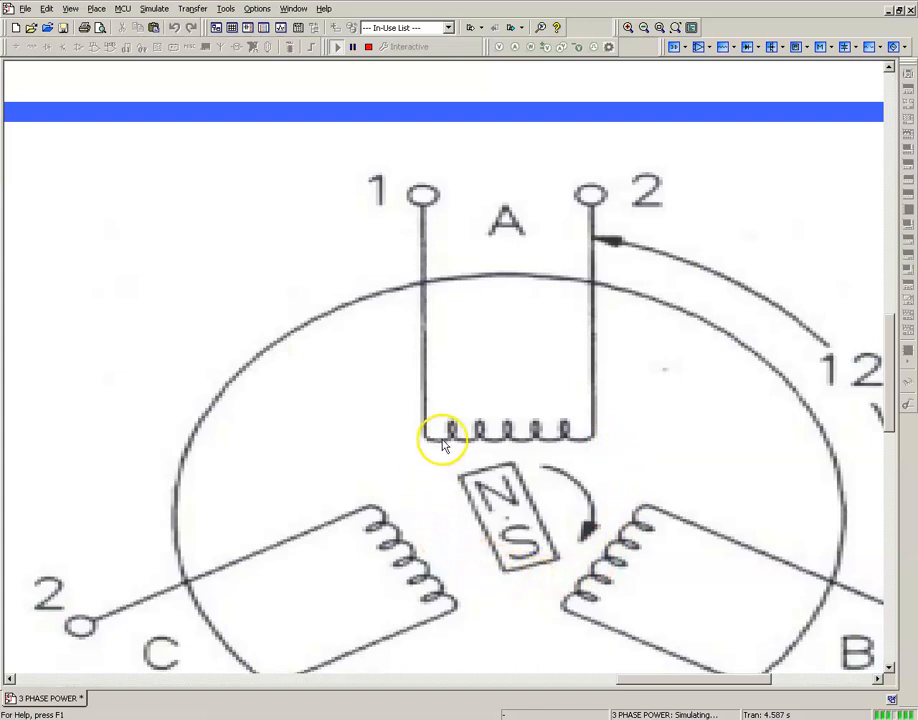
mouse_move(470, 418)
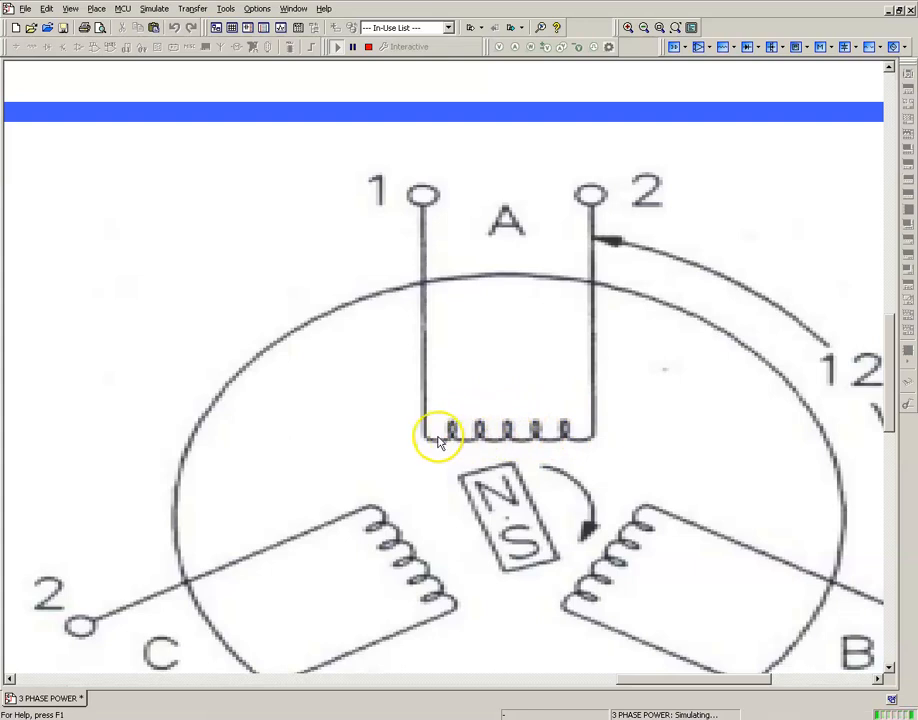
mouse_move(560, 520)
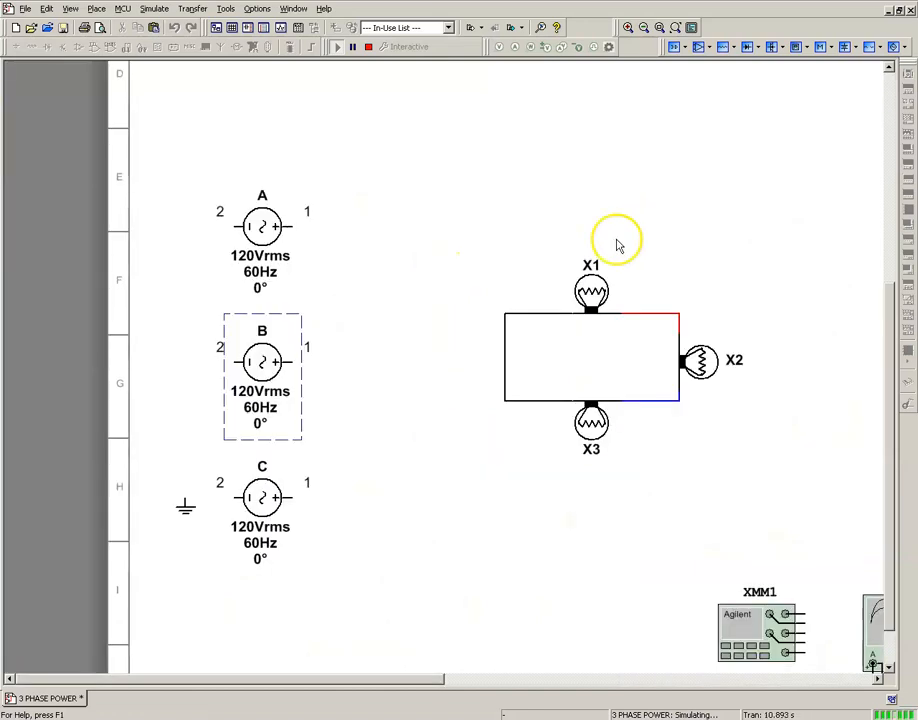
mouse_move(420, 308)
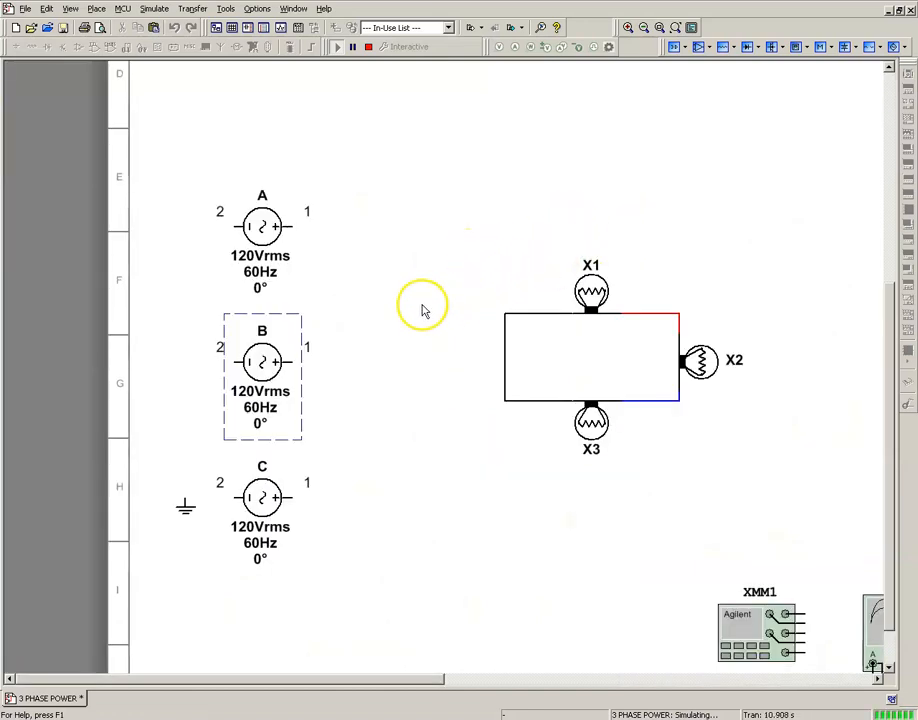
Step: Stop the running simulation after reviewing sources A, B, C at 120 Vrms, 60 Hz
scroll("down", 3)
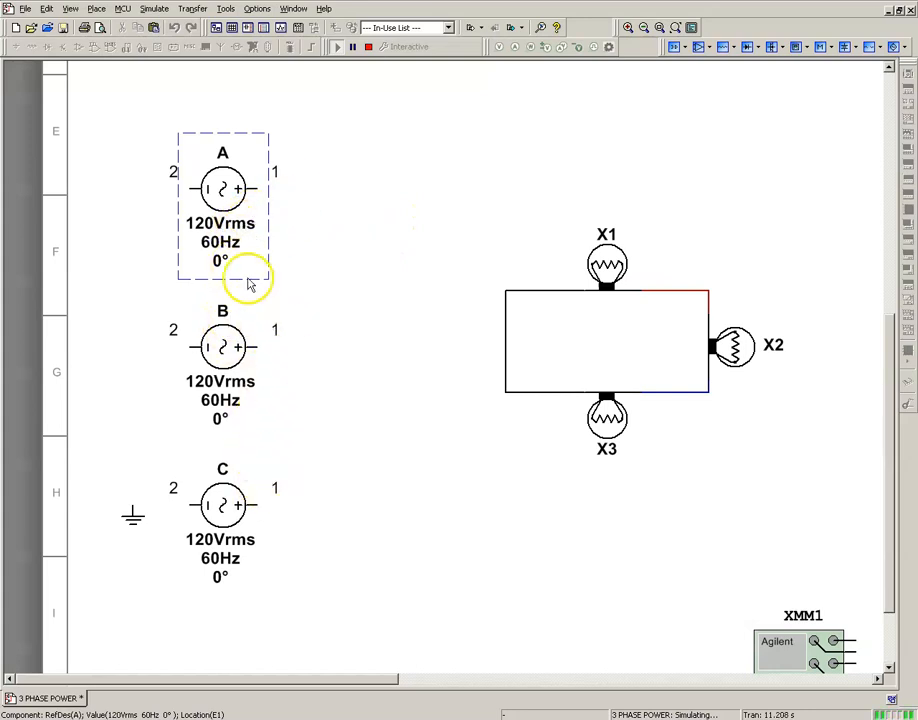
mouse_move(248, 248)
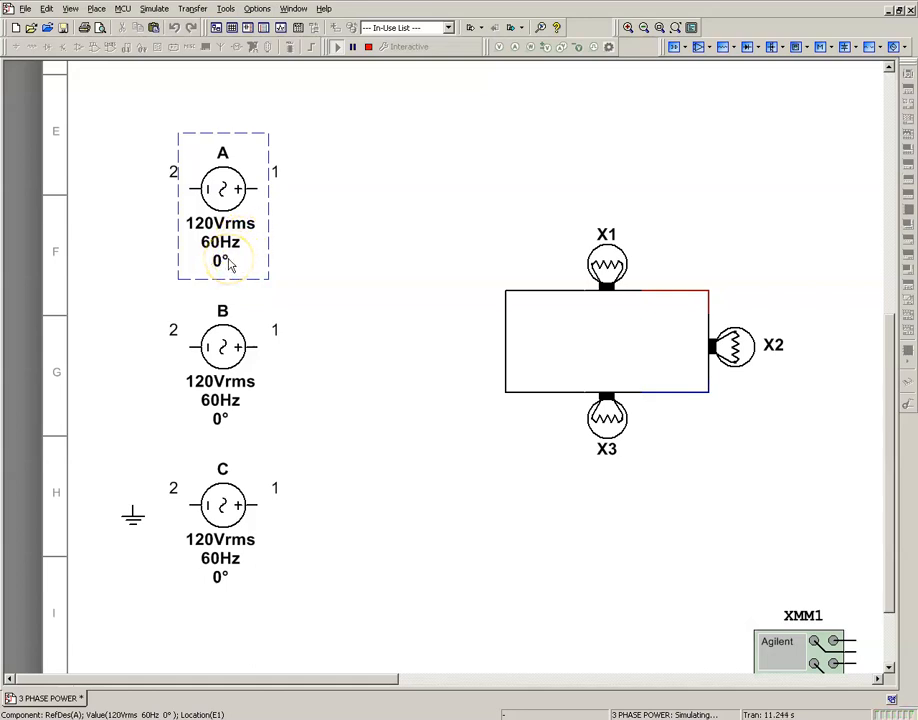
mouse_move(240, 288)
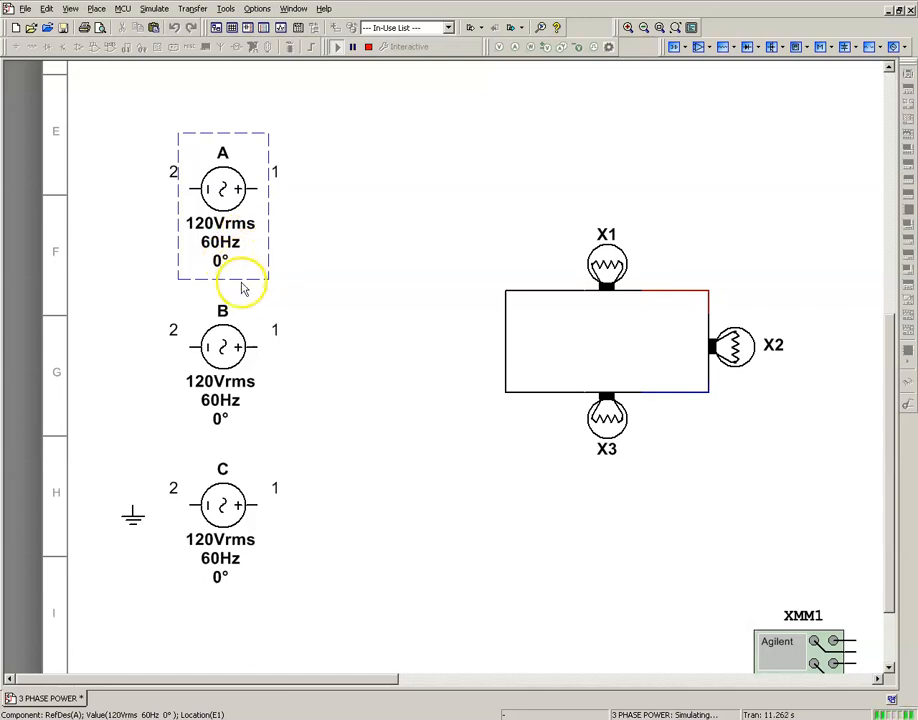
mouse_move(376, 216)
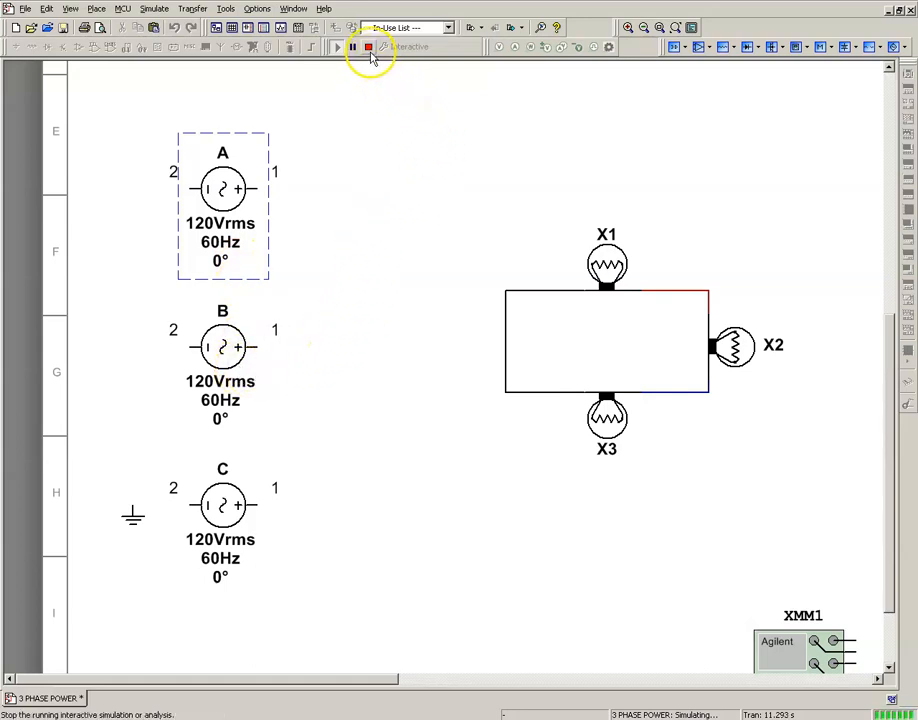
left_click(368, 48)
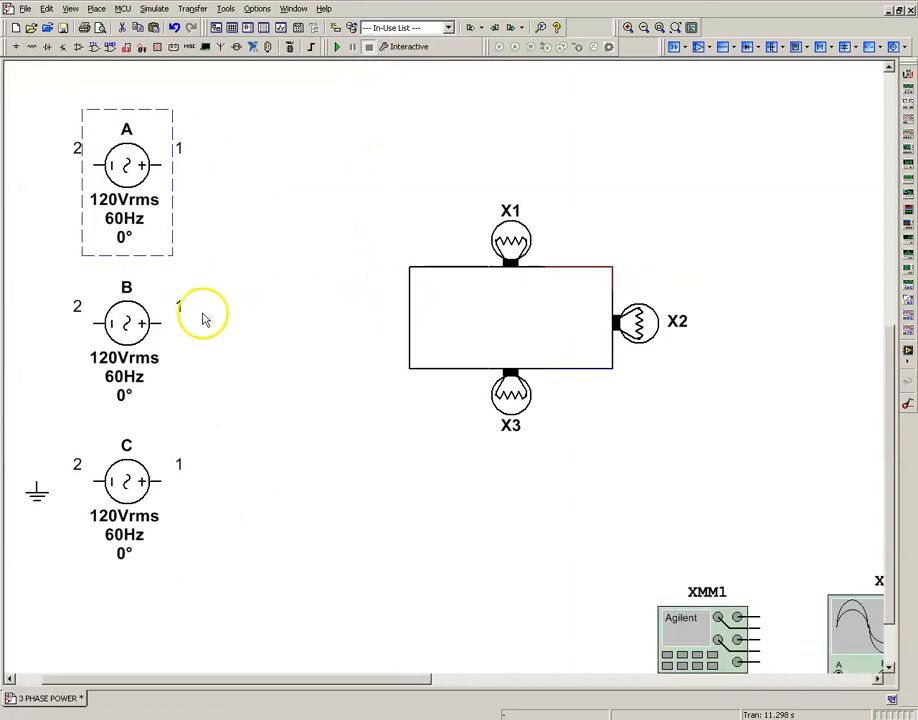
Step: Set source B's phase to 120° in its AC_POWER Value settings and confirm
double_click(126, 322)
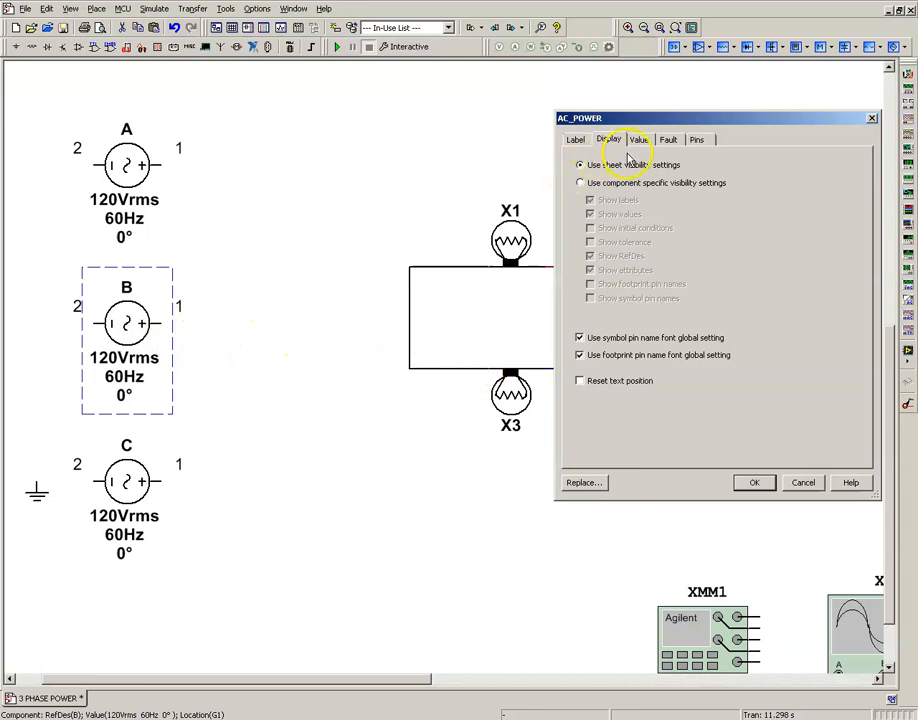
left_click(638, 140)
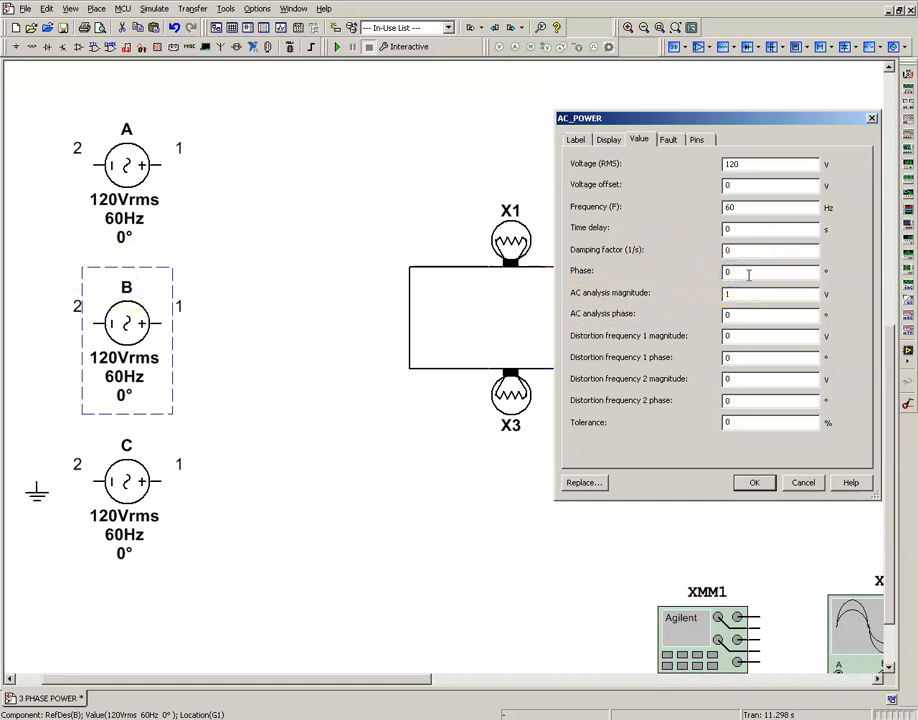
type("120")
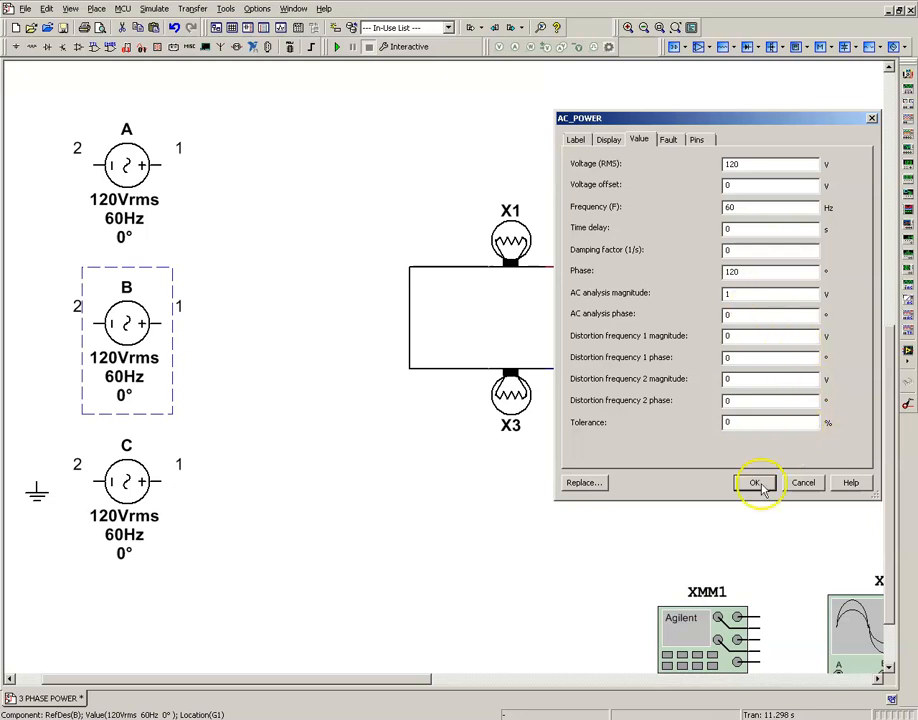
left_click(756, 482)
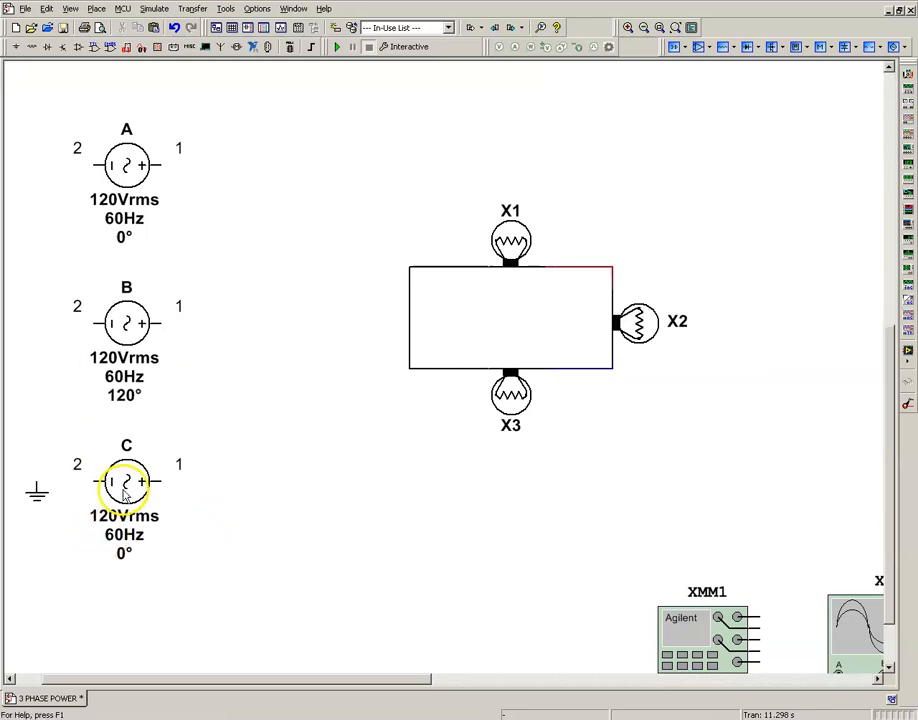
Step: Set source C's phase to 240°, giving A, B, C phases of 0°, 120°, 240°
double_click(126, 482)
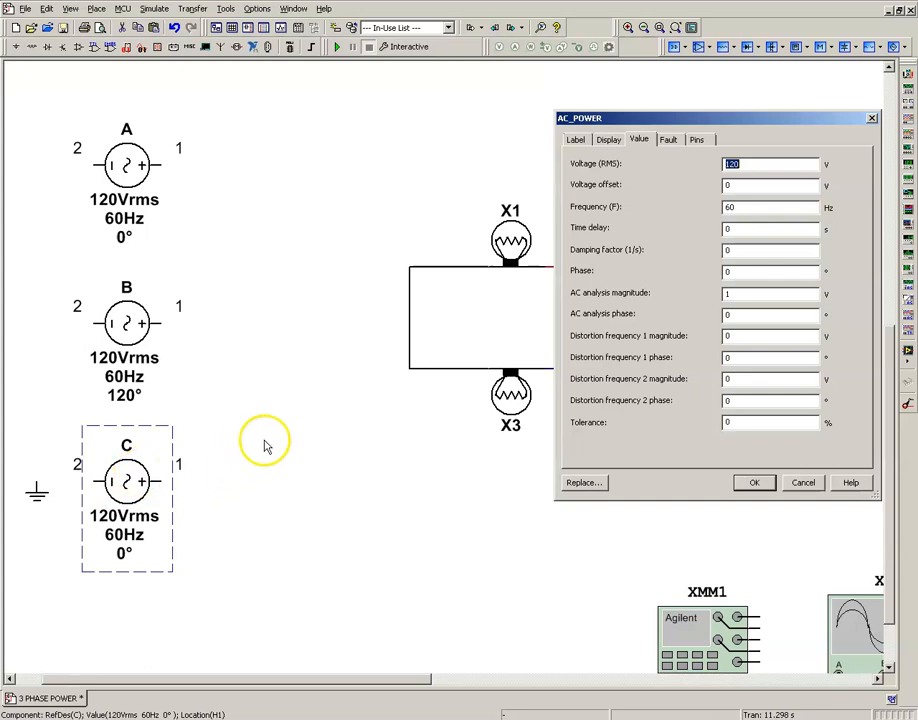
left_click(748, 272)
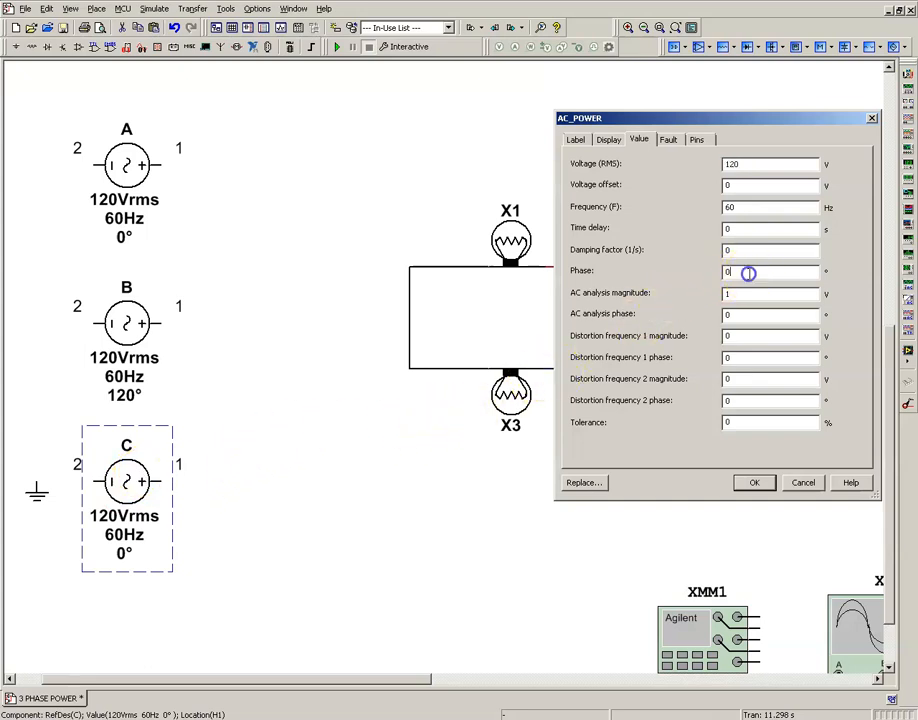
type("2")
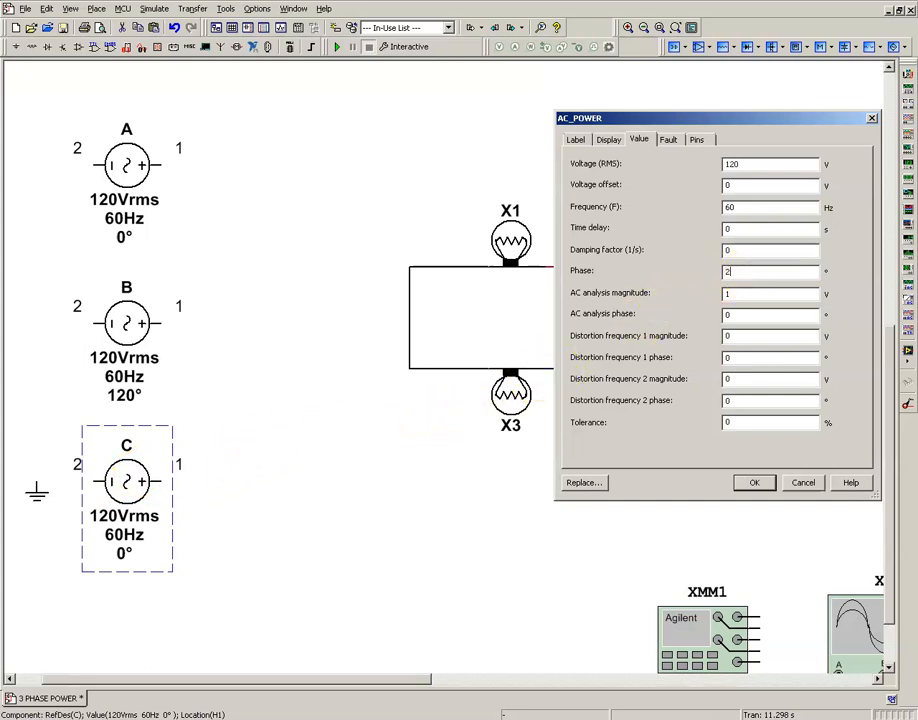
type("240")
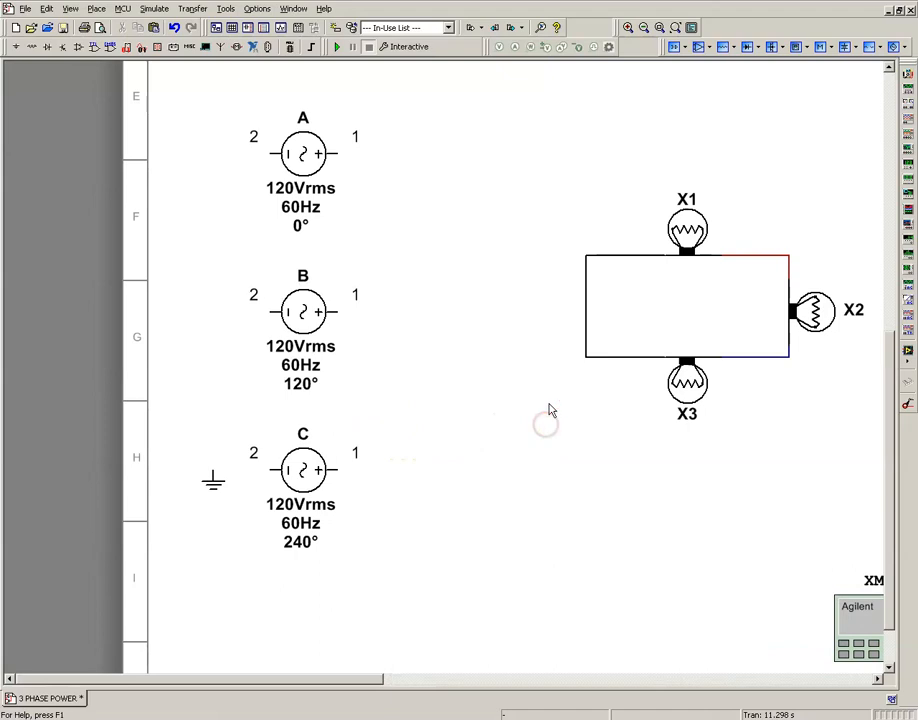
mouse_move(504, 322)
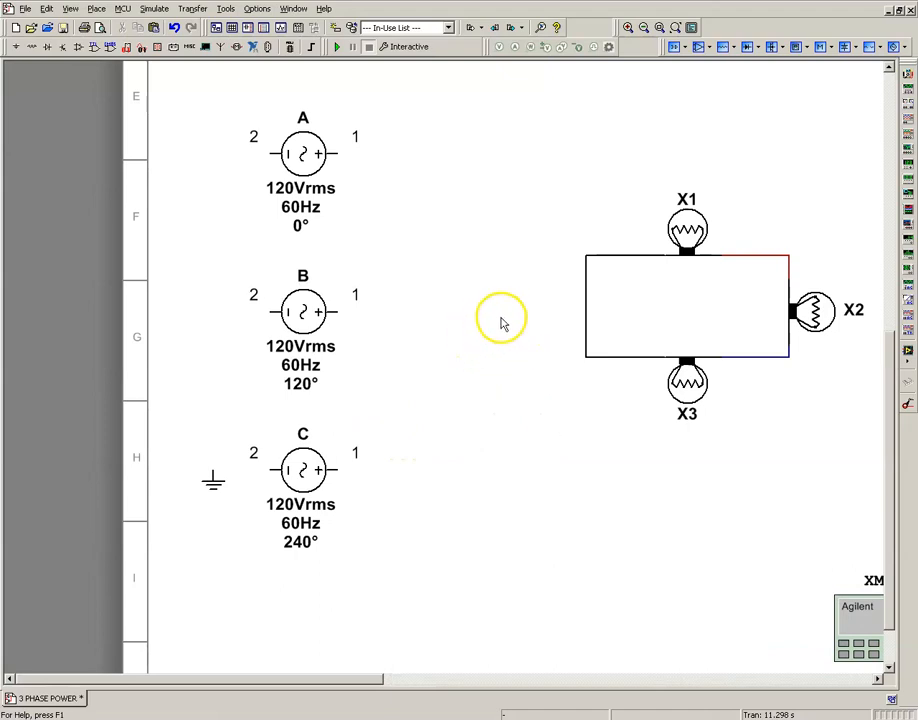
mouse_move(512, 300)
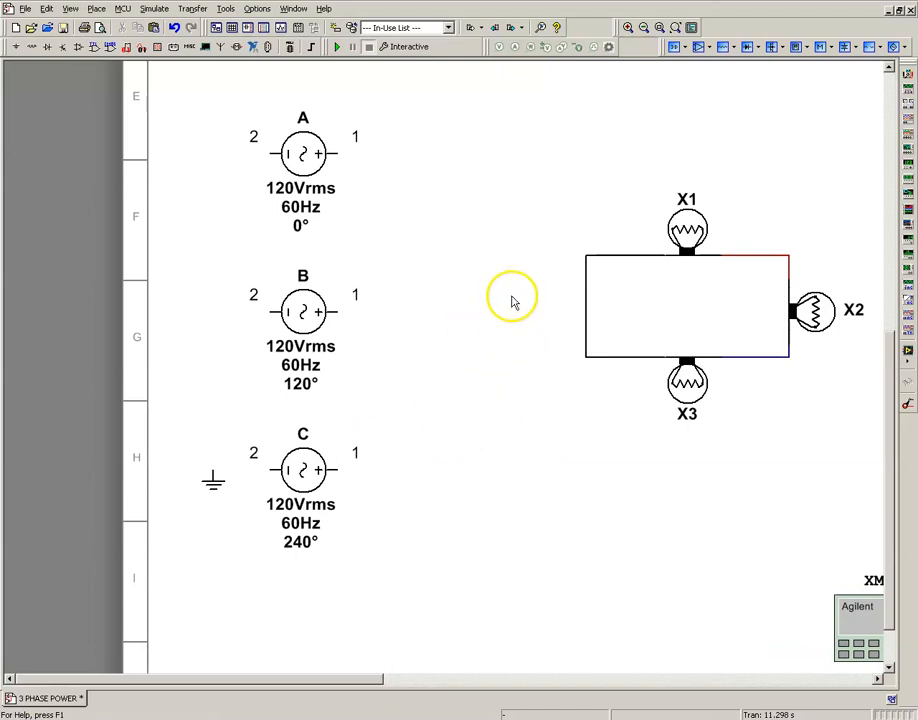
mouse_move(520, 312)
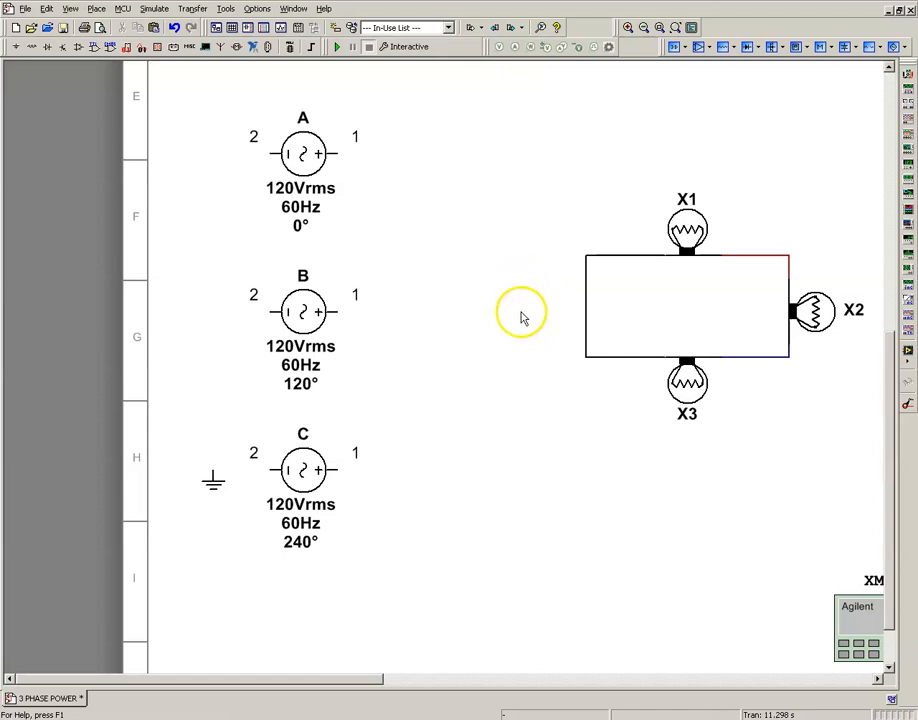
mouse_move(448, 236)
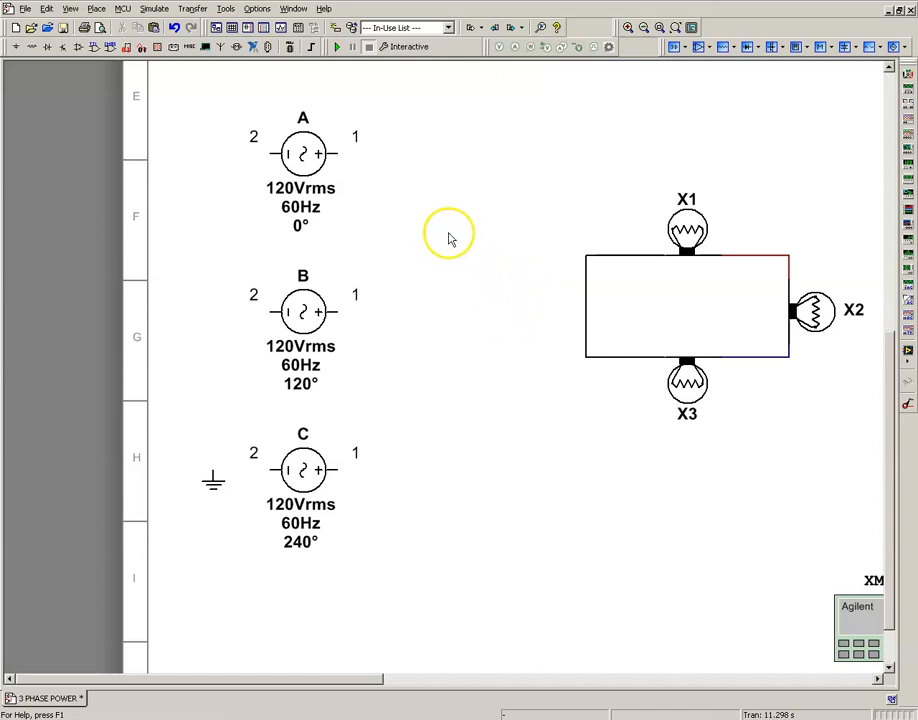
mouse_move(444, 218)
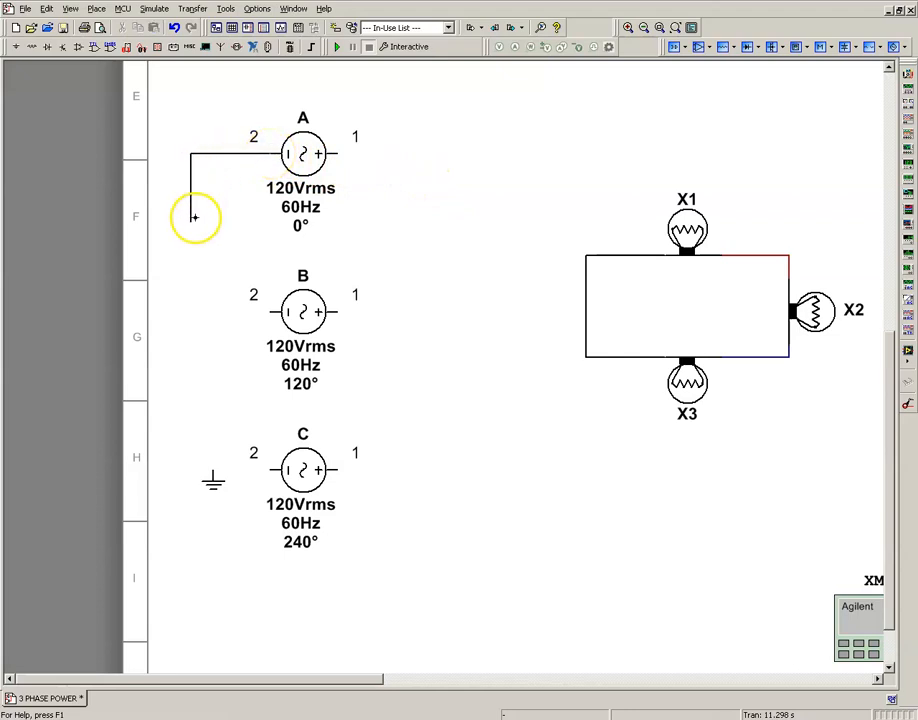
Step: Wire source A's pin 2 to source B's pin 2 to begin the common neutral
left_click_drag(194, 216, 192, 318)
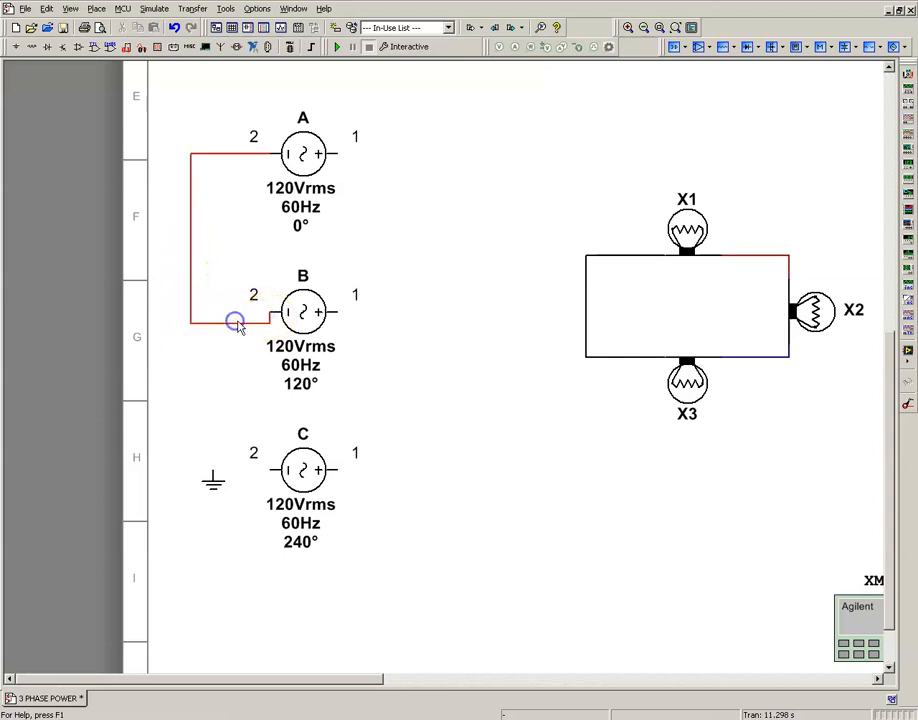
left_click(236, 318)
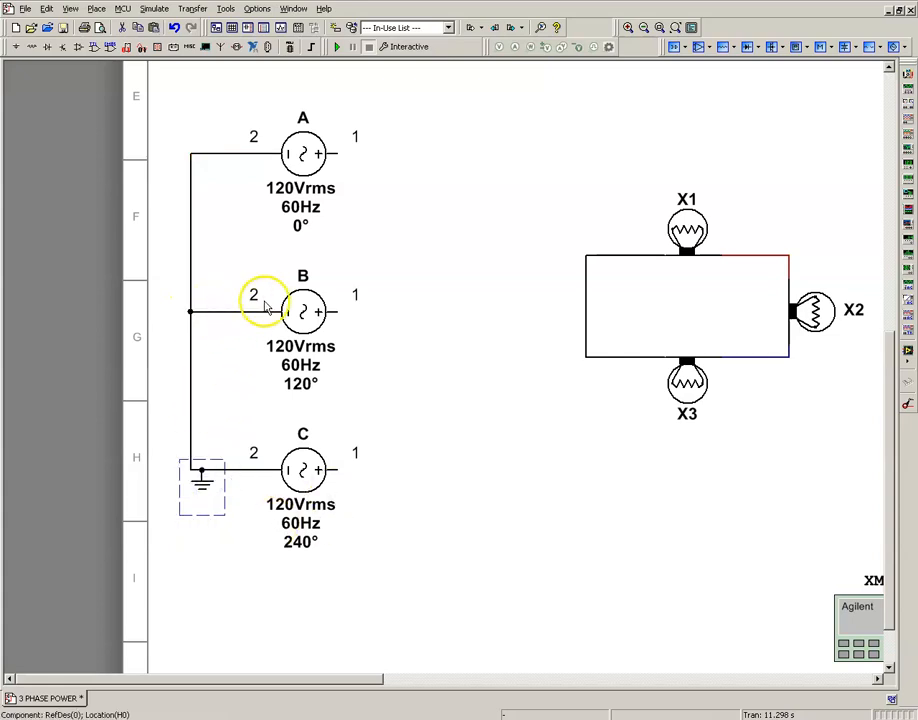
mouse_move(544, 150)
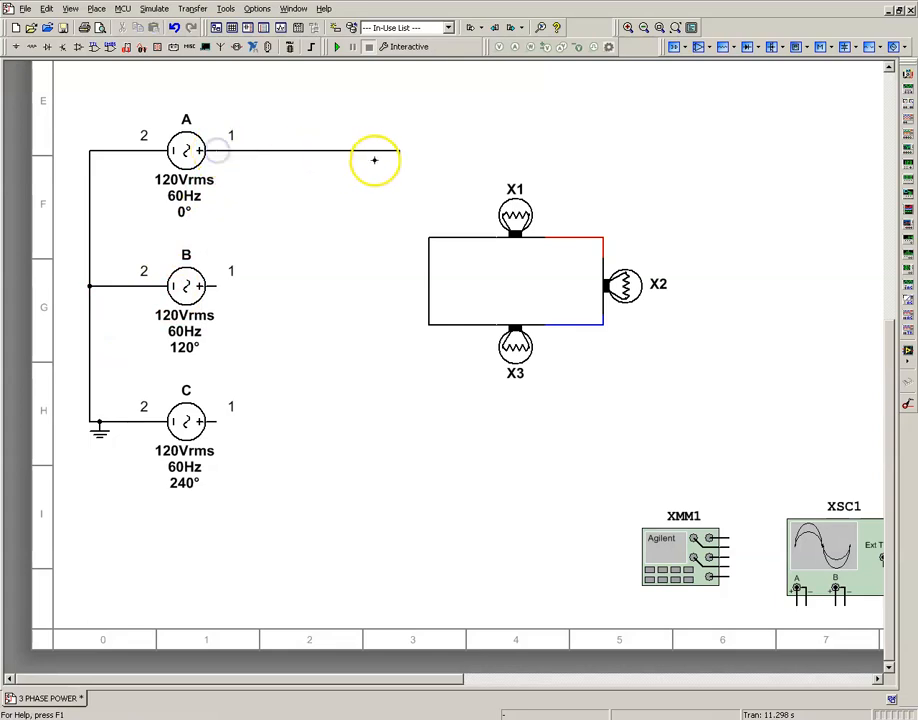
Step: Wire pin 1 of sources A and B to the delta lamp junctions
left_click_drag(376, 150, 604, 238)
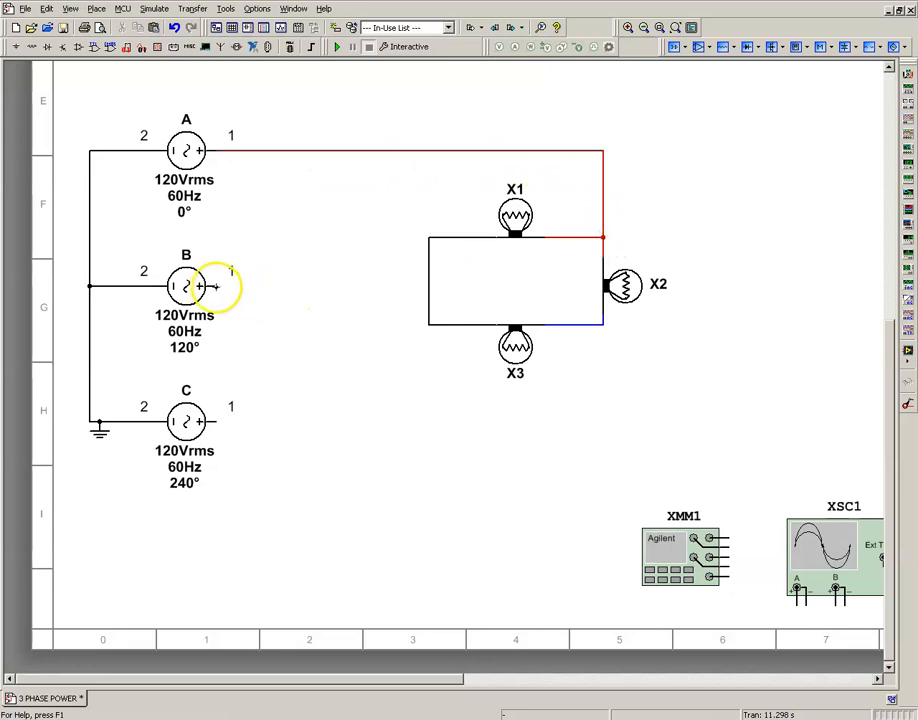
left_click_drag(218, 288, 384, 288)
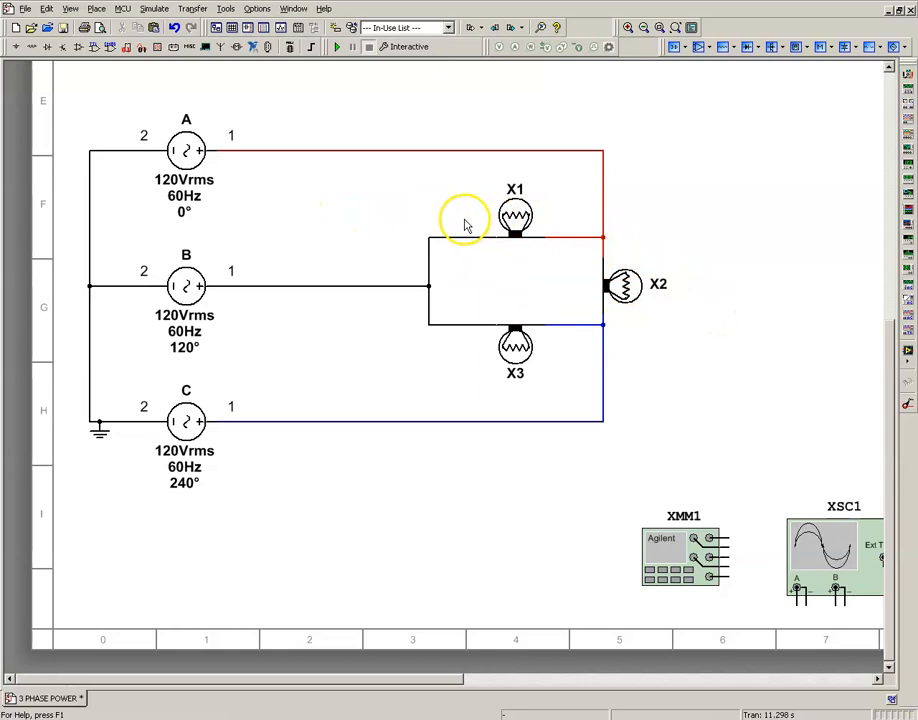
mouse_move(416, 222)
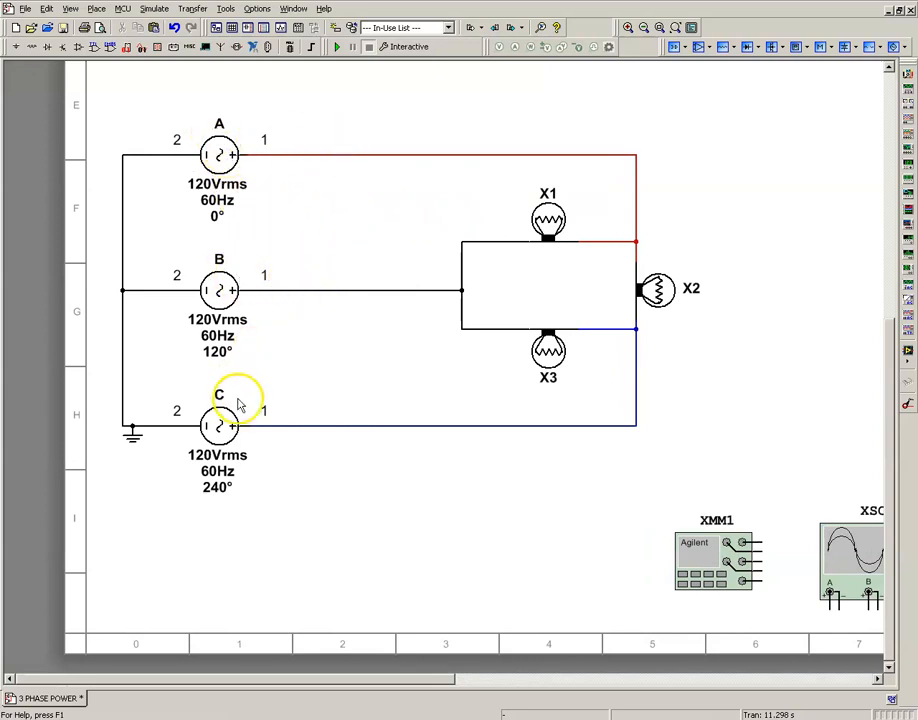
mouse_move(556, 288)
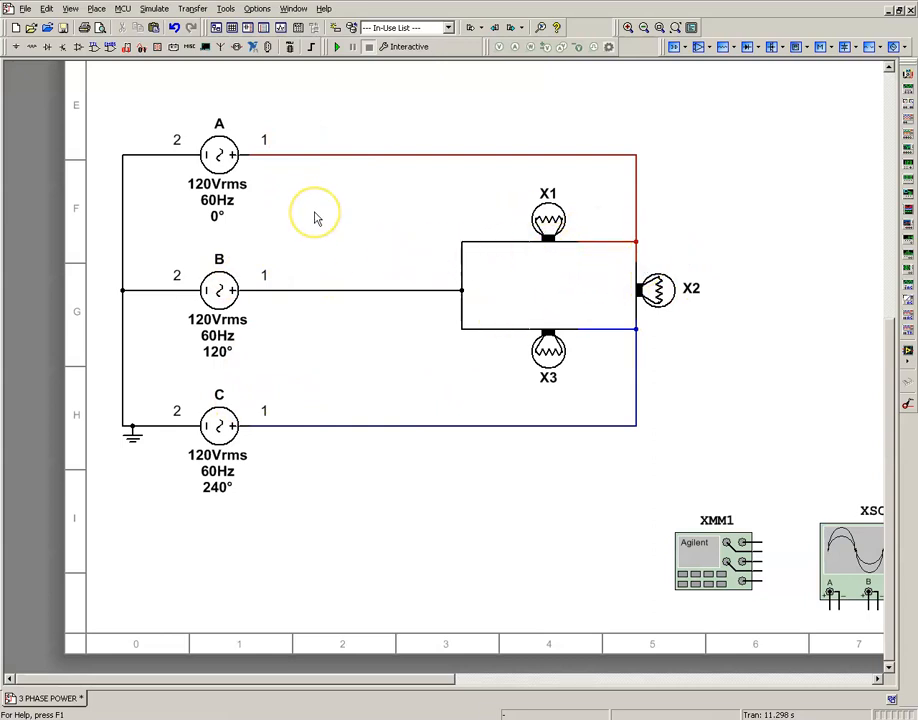
mouse_move(756, 244)
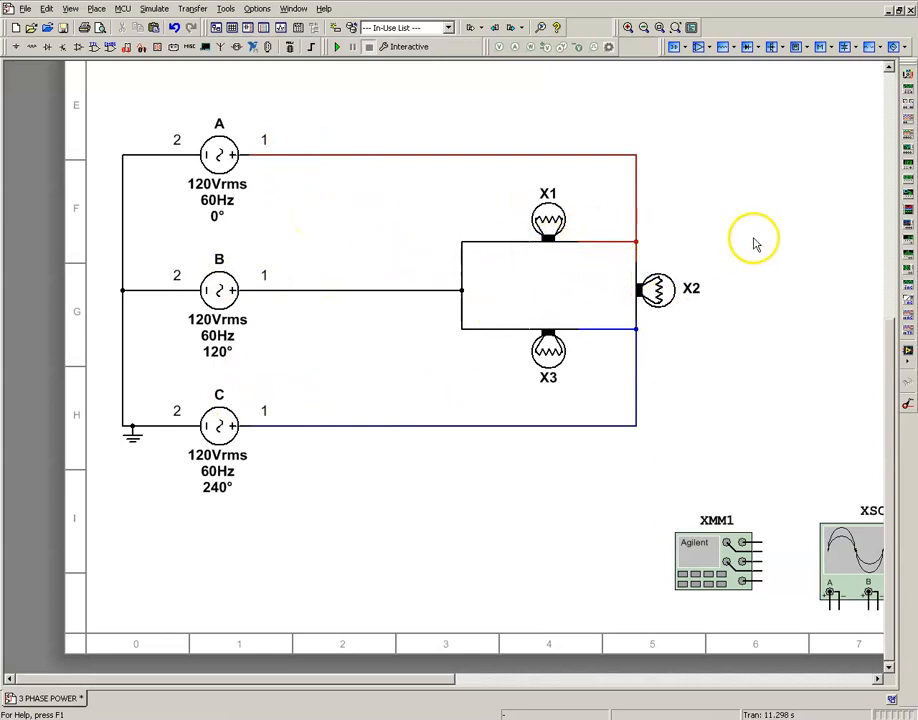
mouse_move(748, 420)
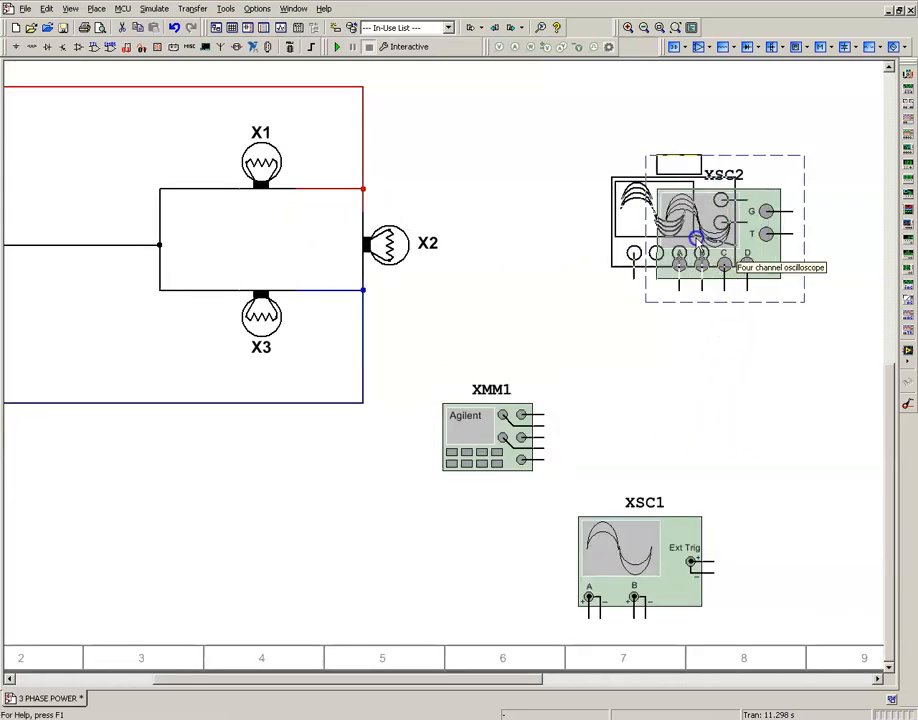
Step: Place the four-channel oscilloscope, wire a channel to the lamp load and recolour that wire
left_click(512, 144)
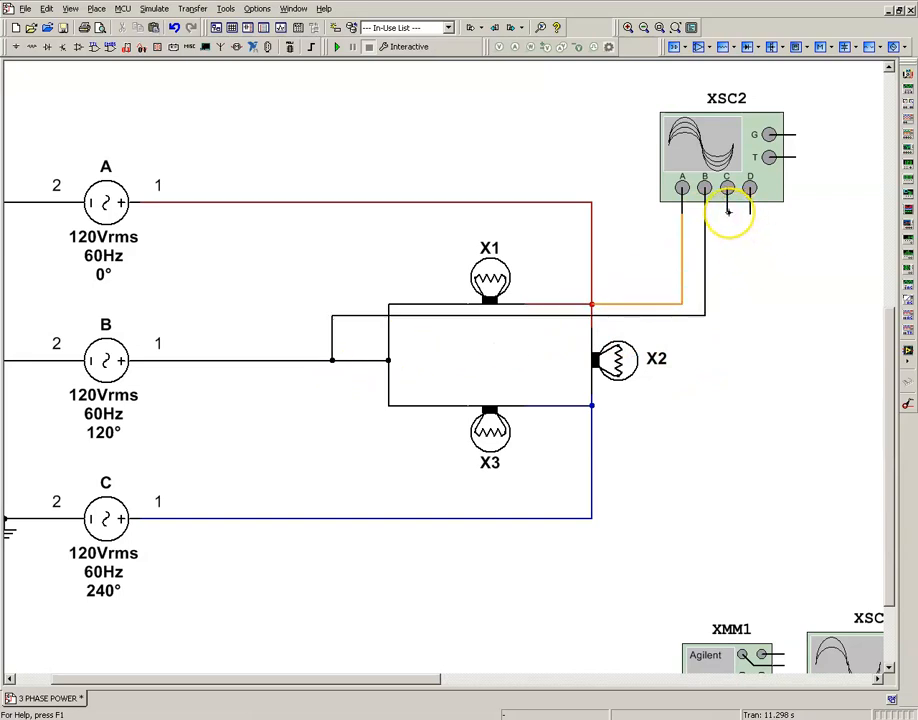
left_click_drag(728, 210, 608, 404)
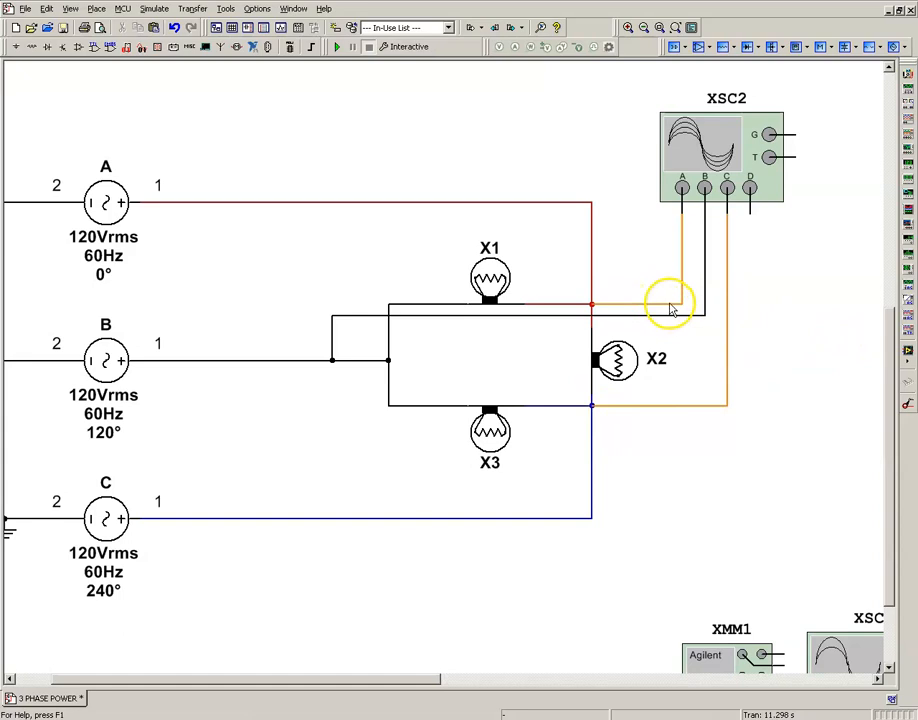
right_click(672, 304)
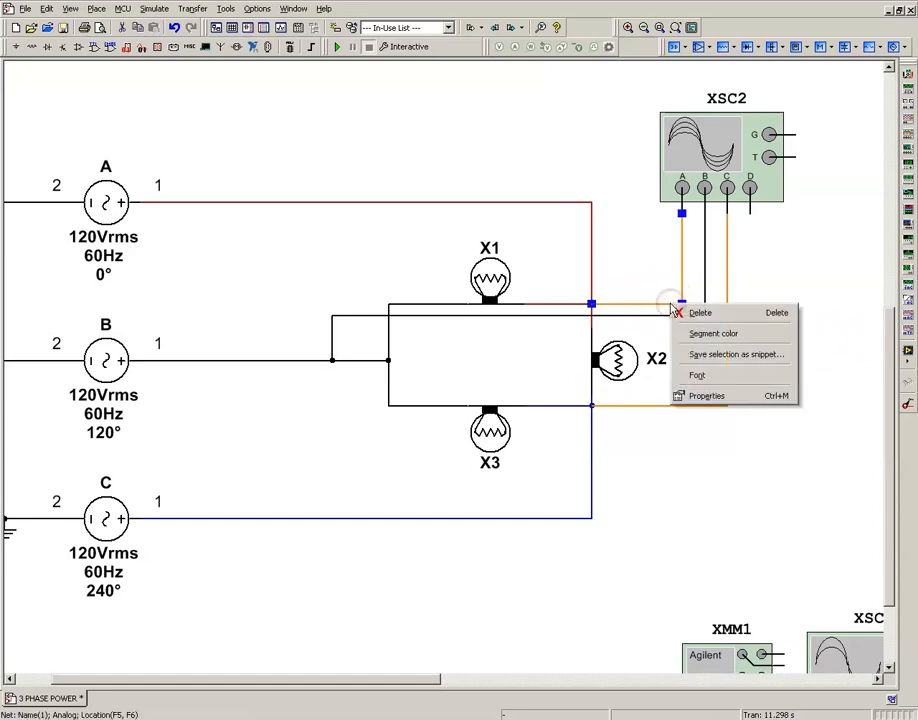
left_click(714, 332)
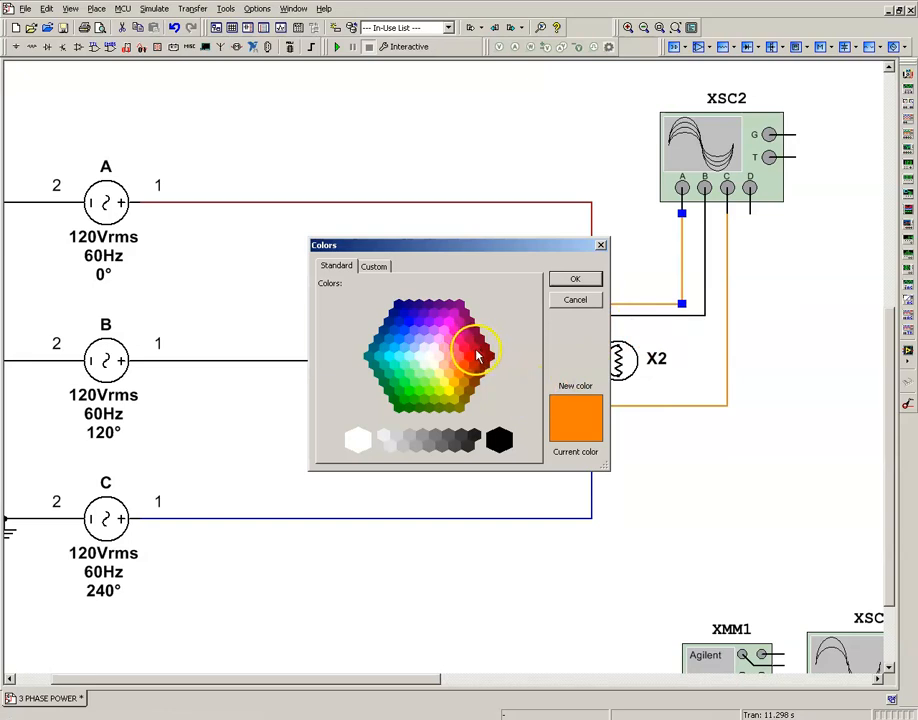
left_click(464, 332)
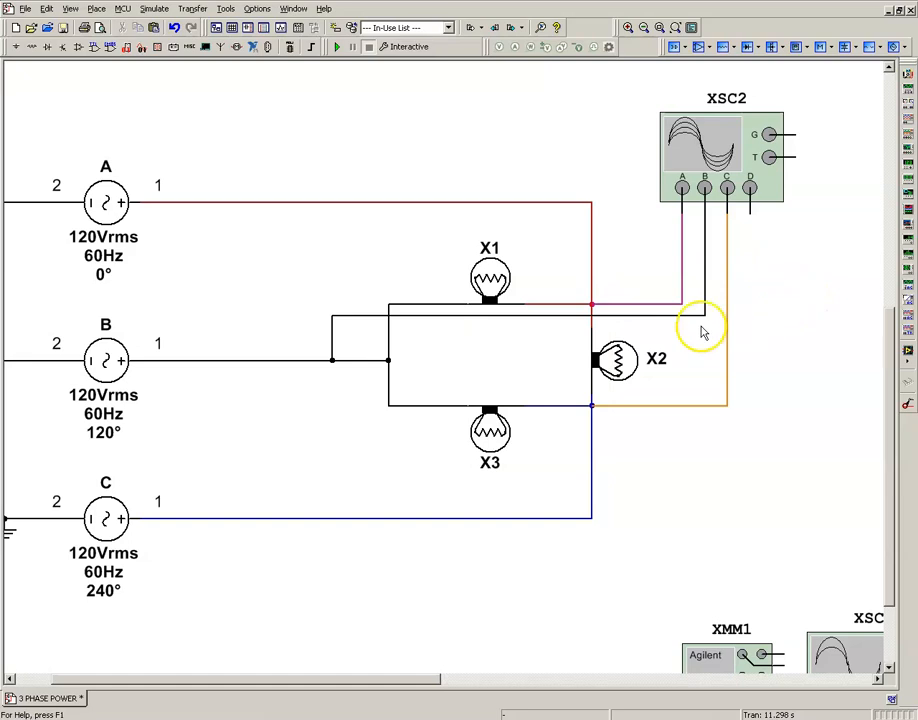
mouse_move(684, 302)
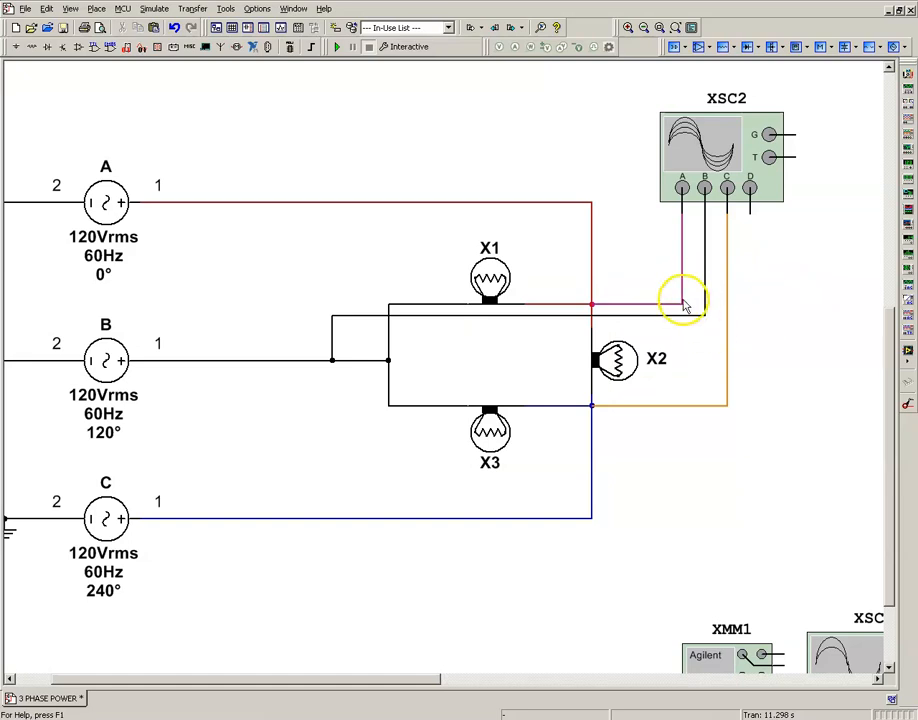
Step: Delete the old probe wires so the scope channels can be rewired to the phase lines
left_click(684, 300)
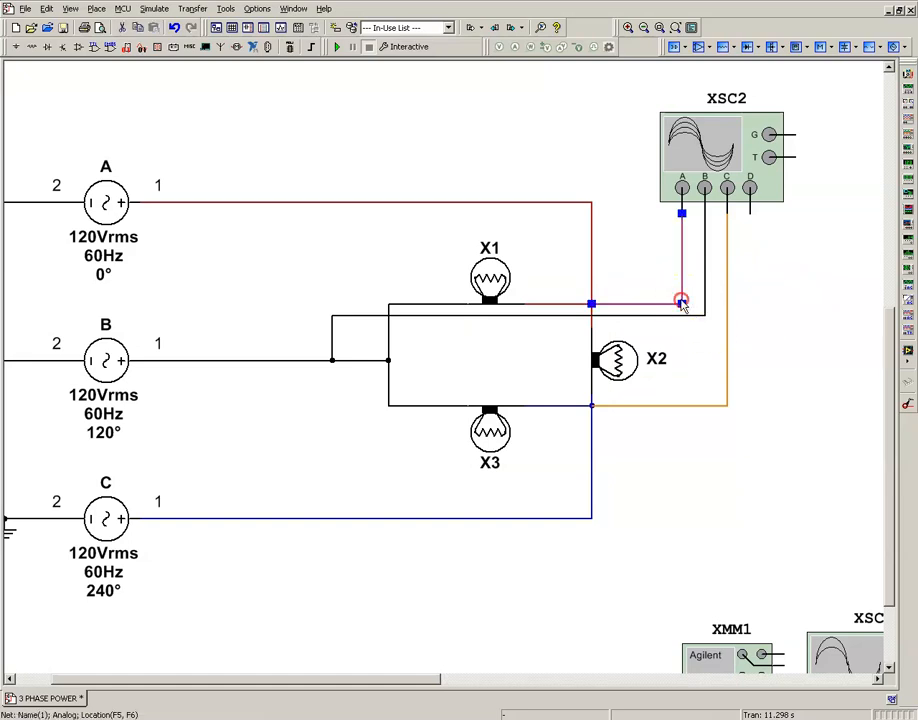
right_click(680, 300)
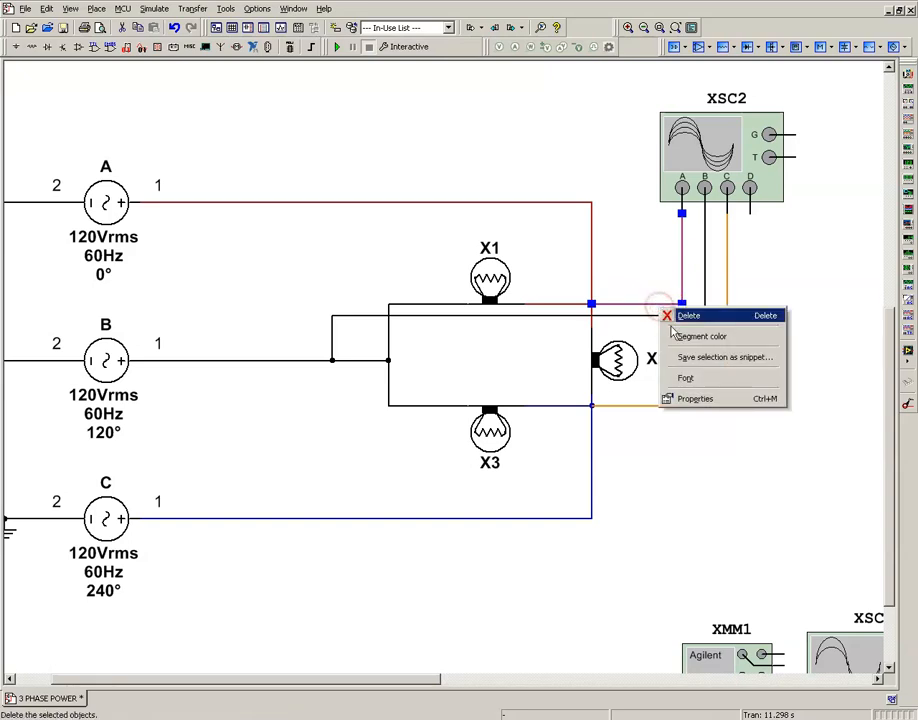
left_click(700, 336)
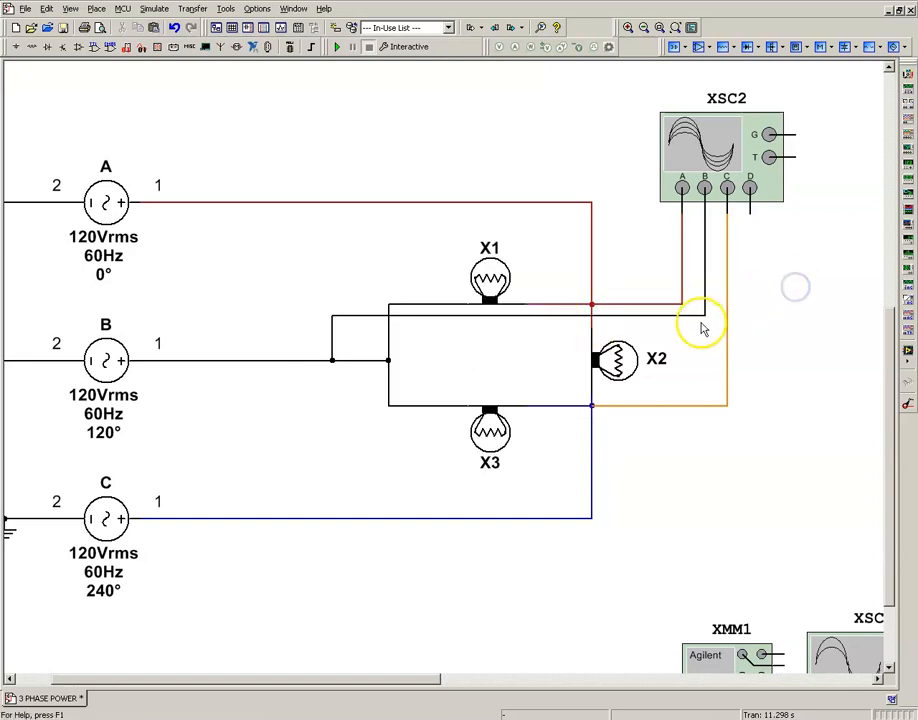
mouse_move(720, 424)
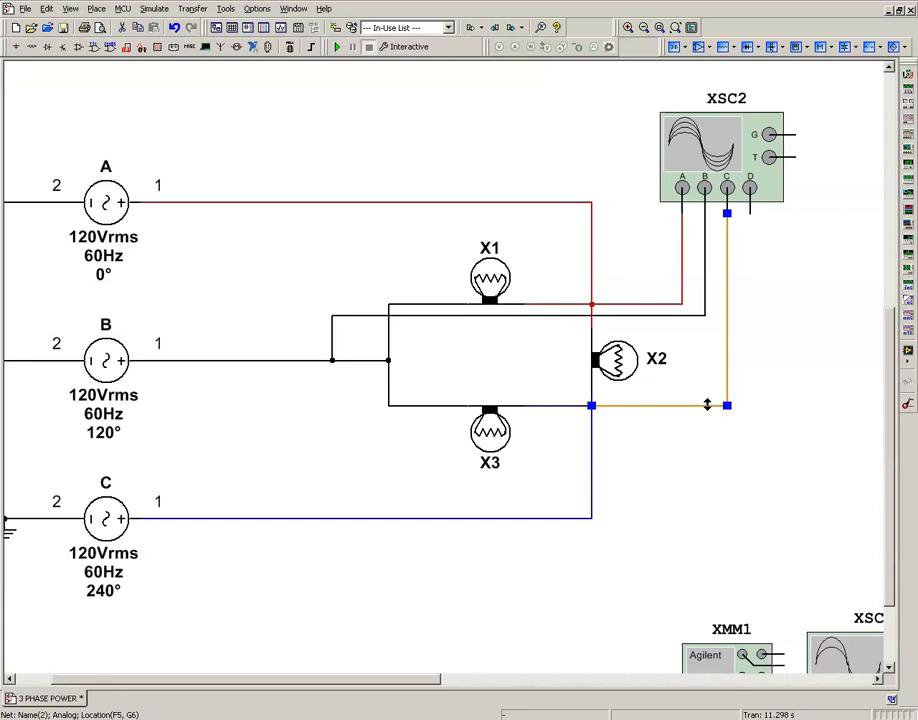
right_click(708, 404)
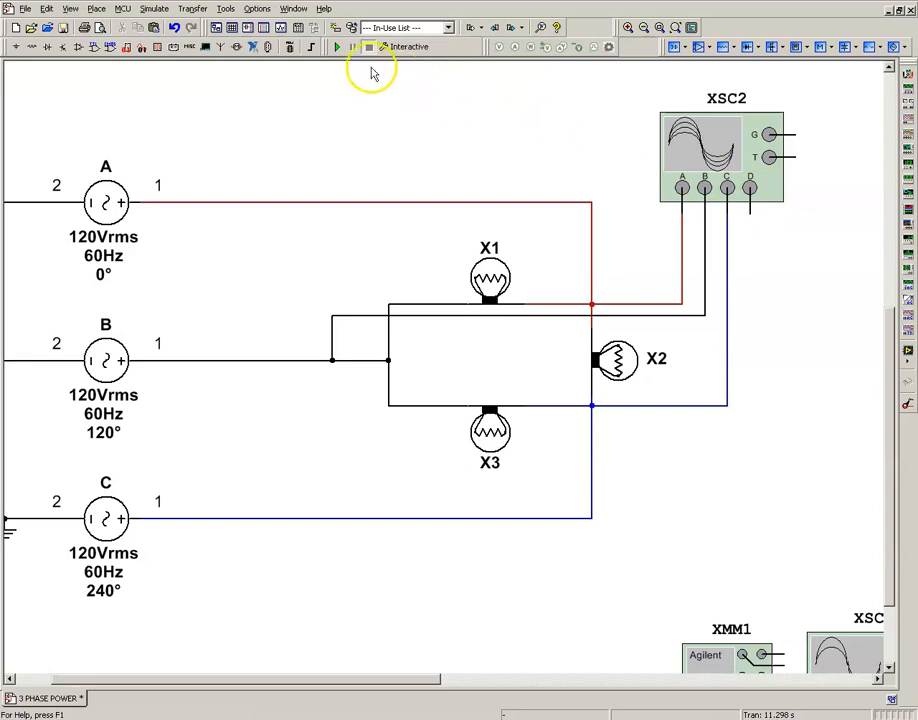
Step: Run the simulation and view the three phase-shifted sine waves on oscilloscope XSC2
left_click(338, 46)
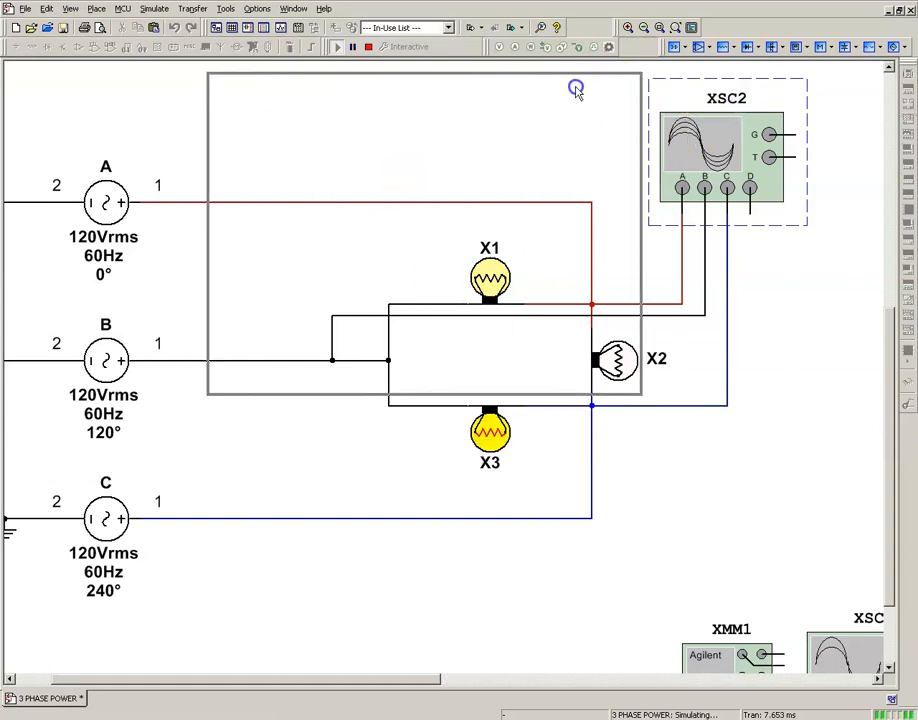
double_click(728, 150)
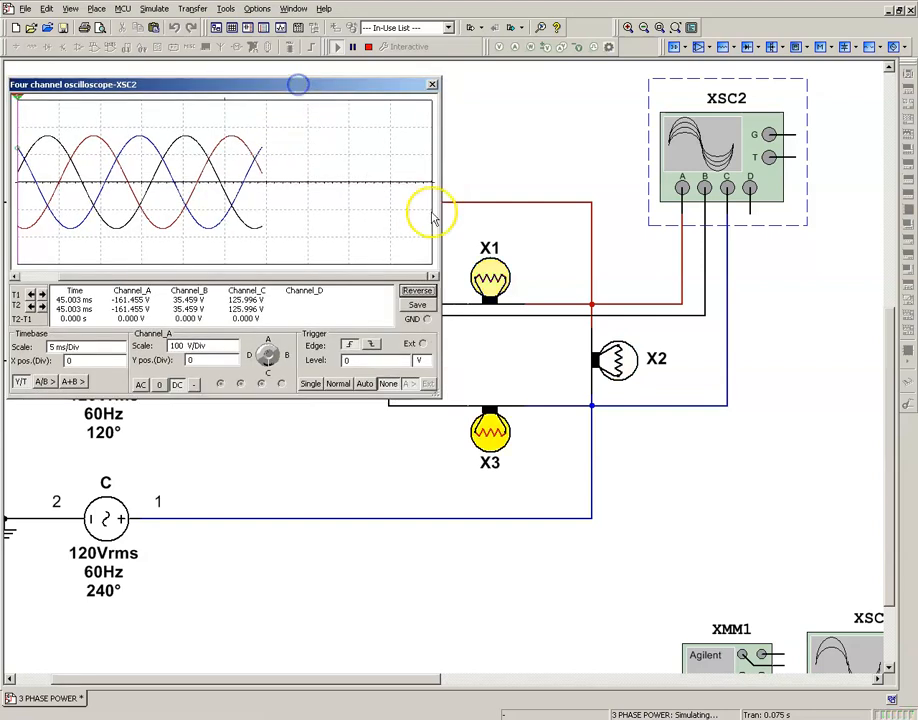
mouse_move(656, 350)
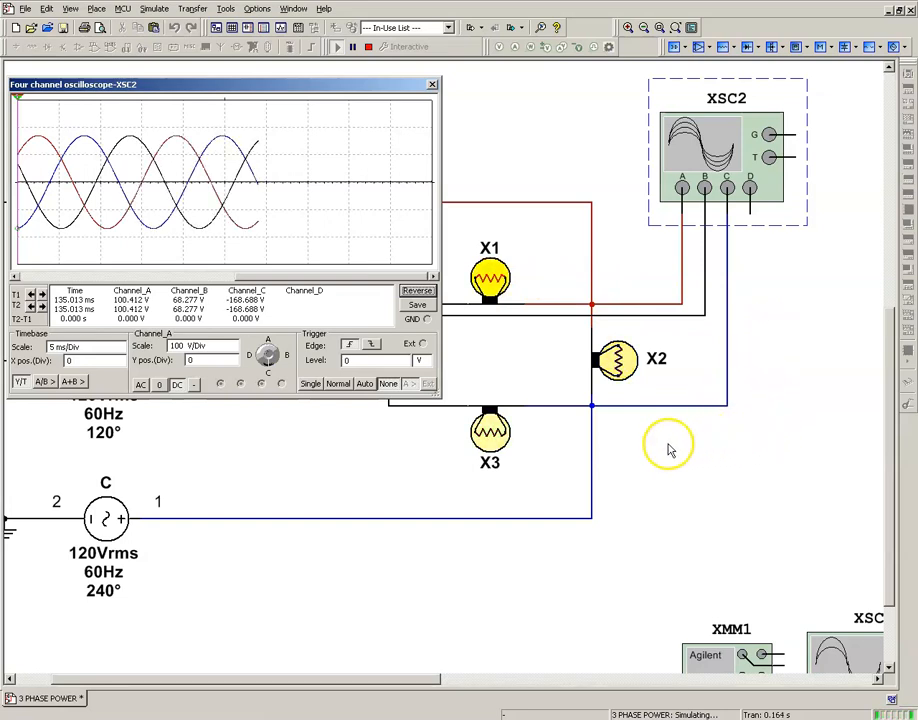
mouse_move(660, 432)
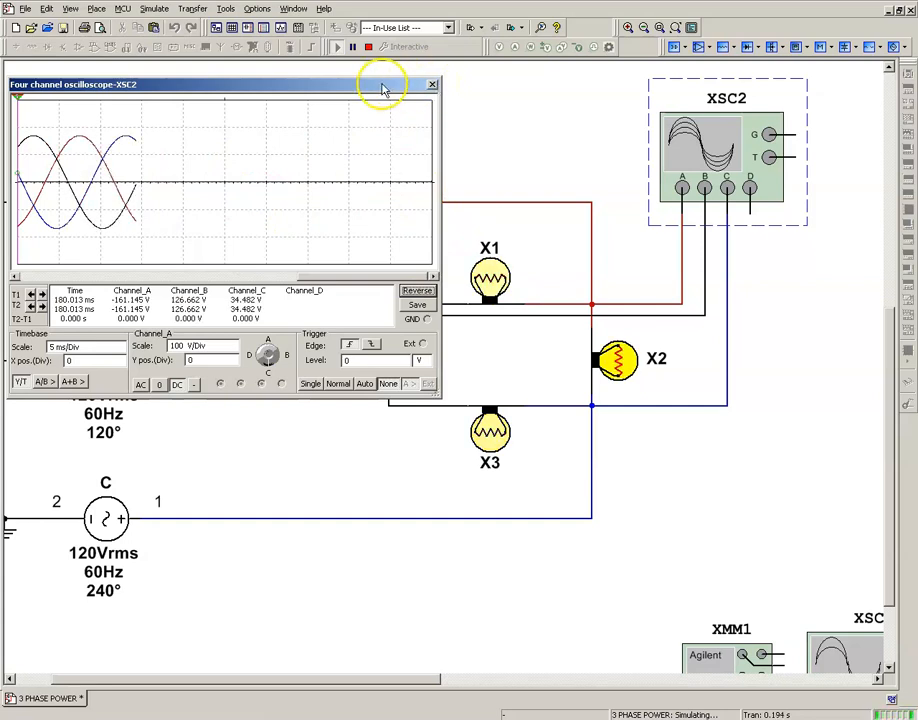
Step: Stop the simulation, open multimeter XMM1's panel and wire its input to a phase line
left_click(432, 84)
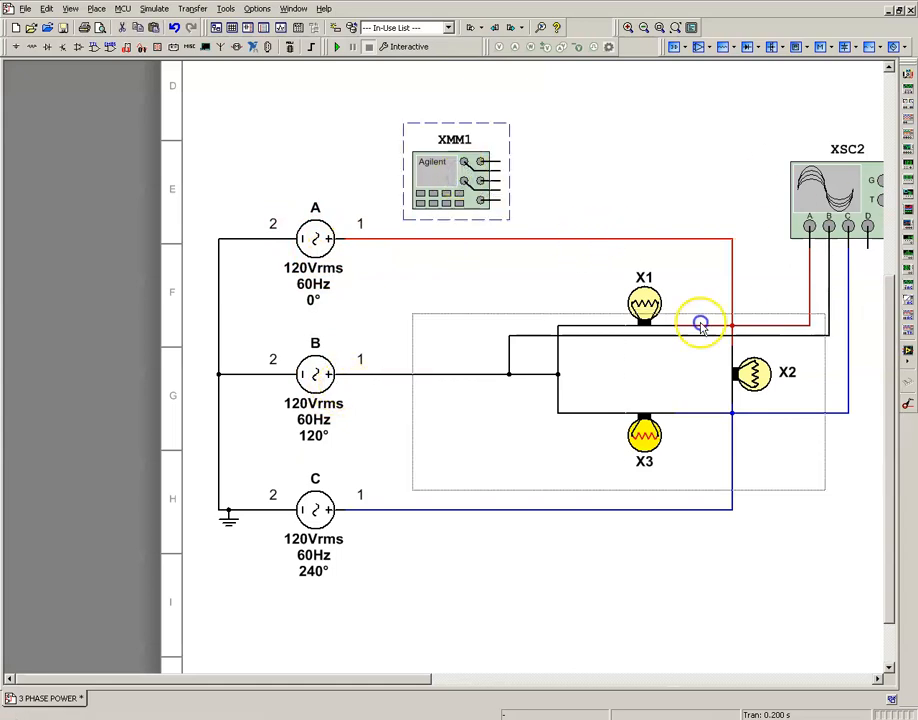
double_click(456, 180)
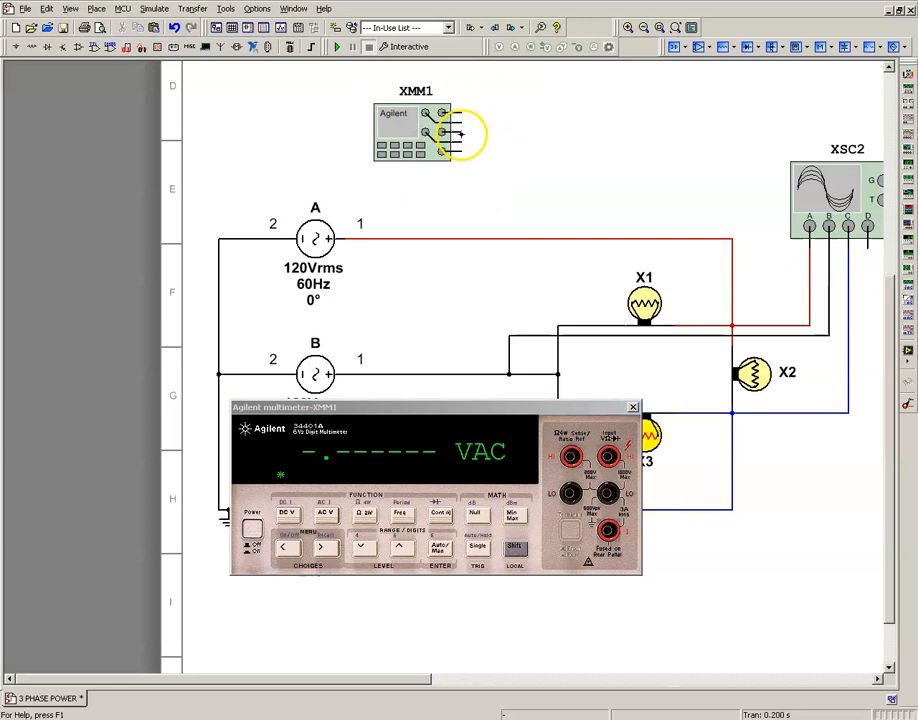
left_click_drag(460, 136, 504, 376)
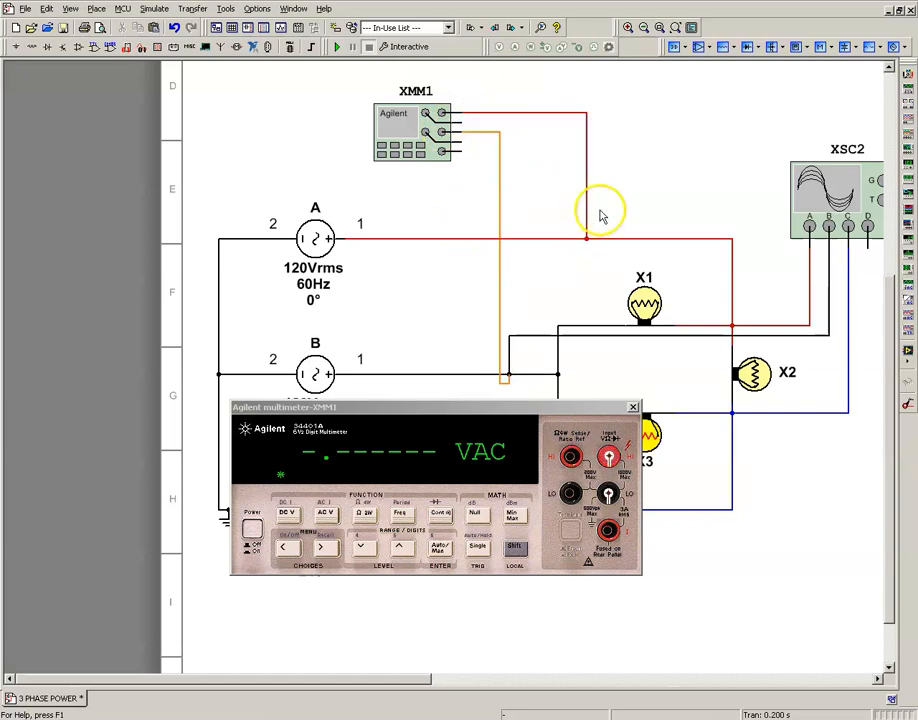
mouse_move(444, 388)
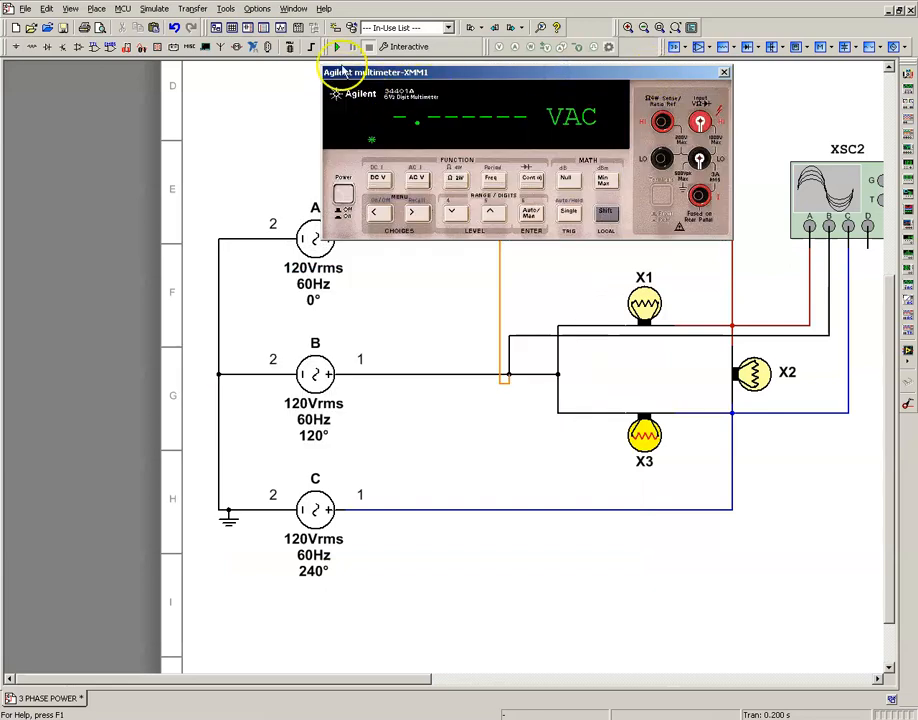
left_click(336, 46)
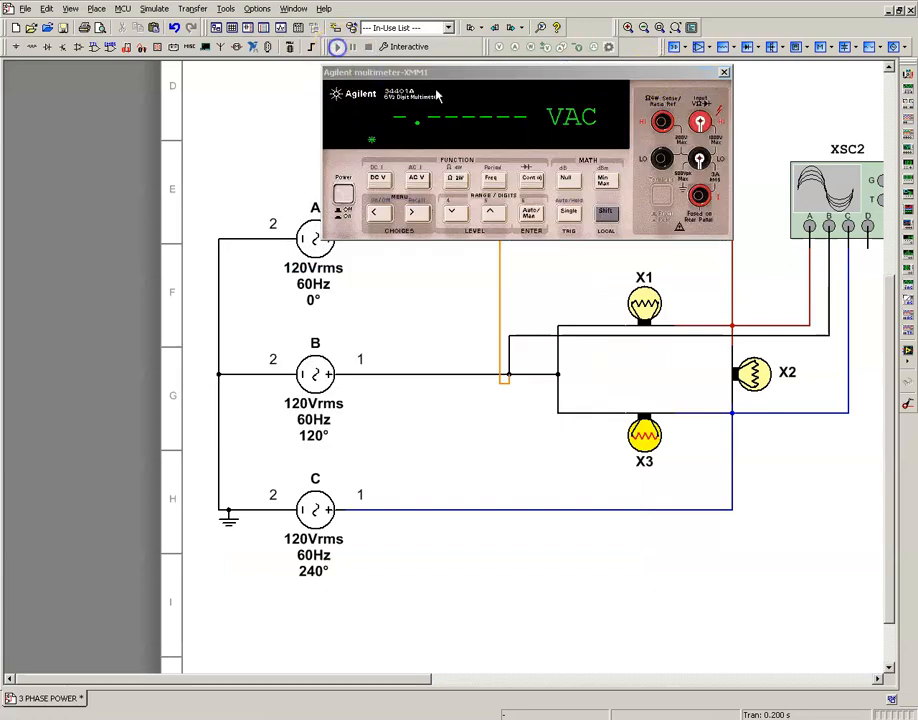
Step: Run the simulation to read about 207.8 VAC between phases, then power off the multimeter
left_click(338, 46)
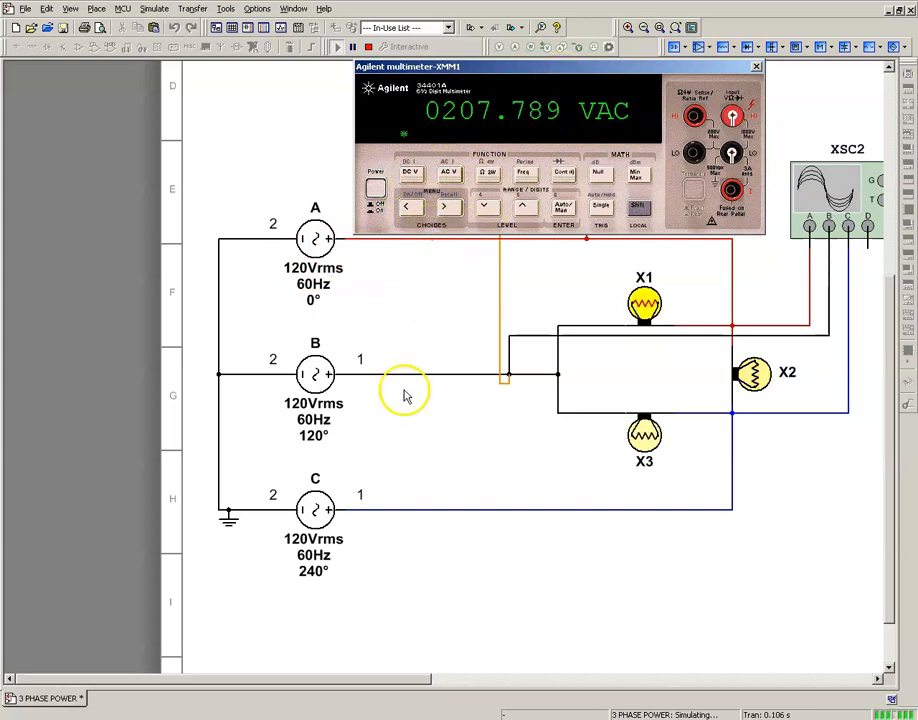
mouse_move(428, 466)
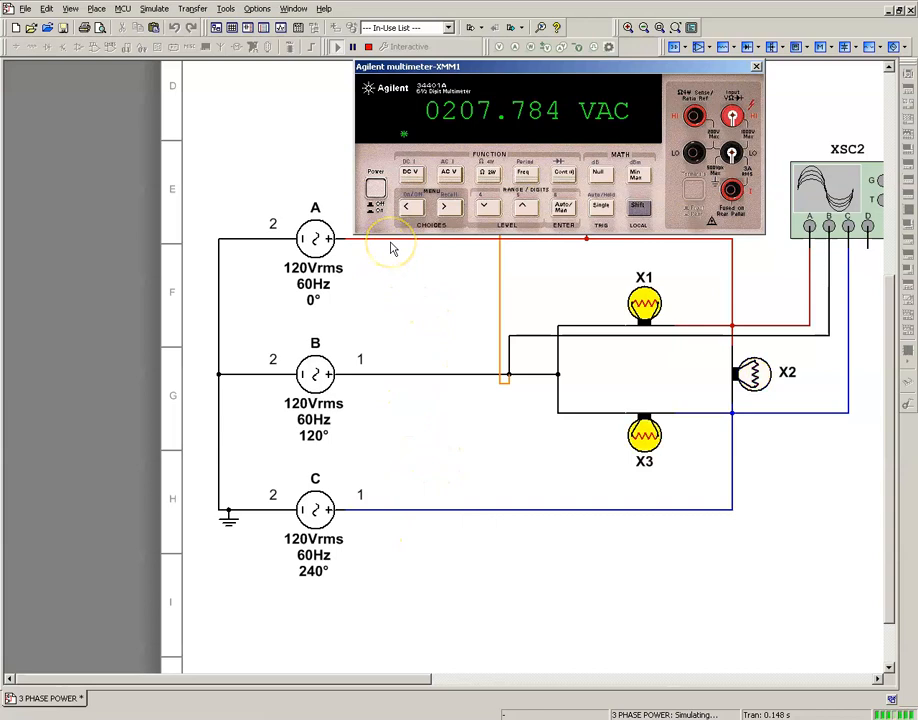
mouse_move(210, 370)
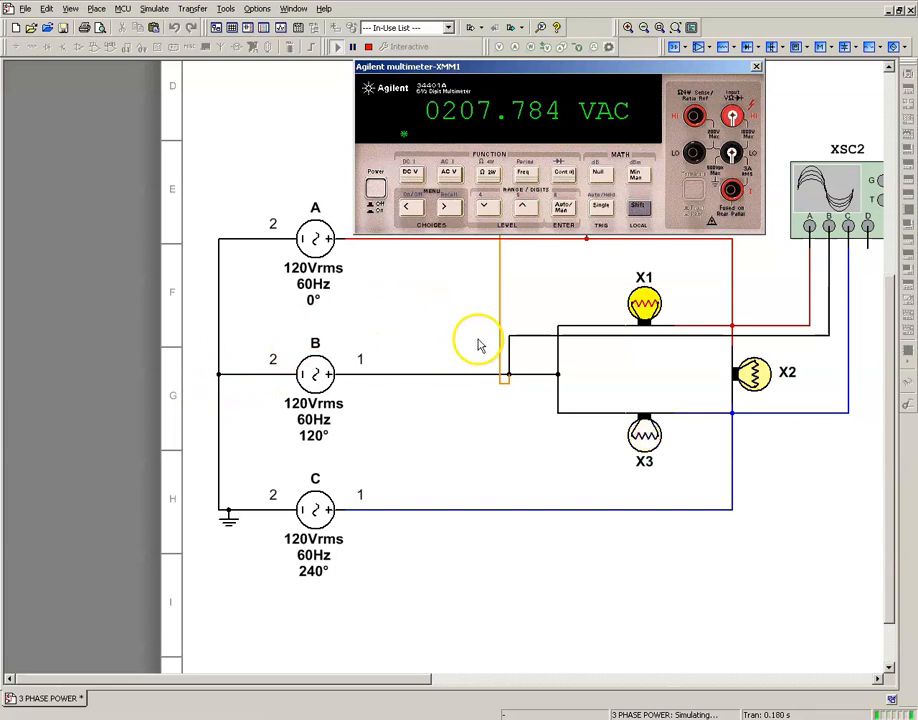
mouse_move(684, 80)
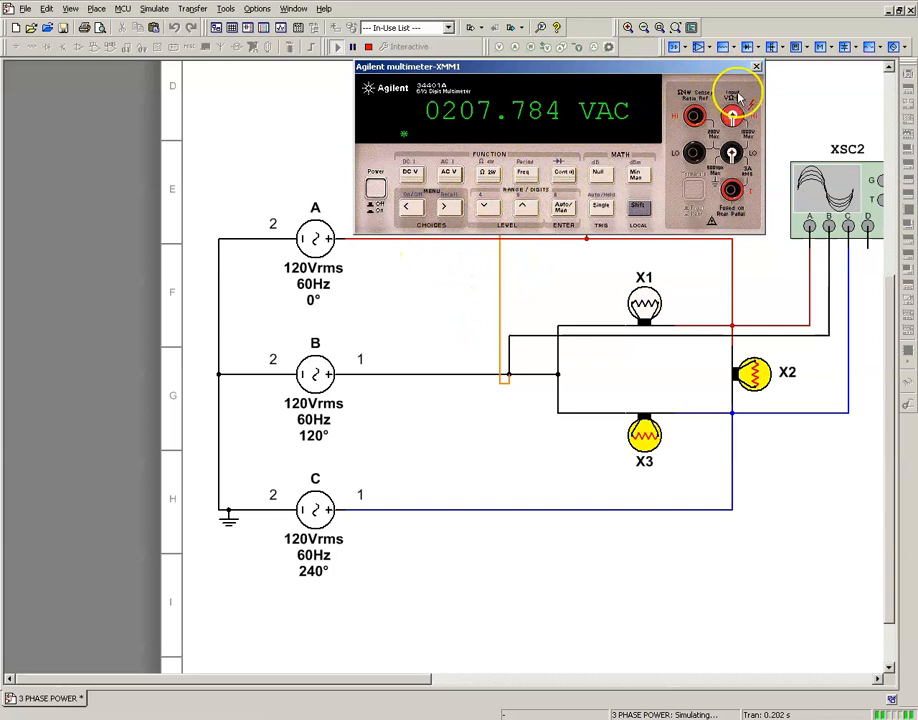
left_click(756, 66)
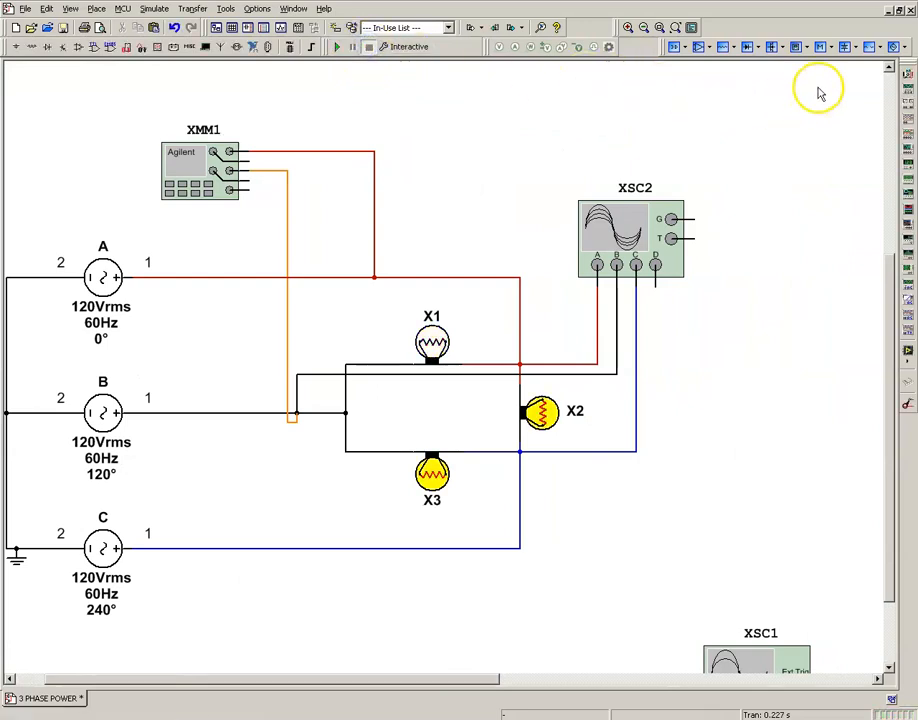
mouse_move(824, 90)
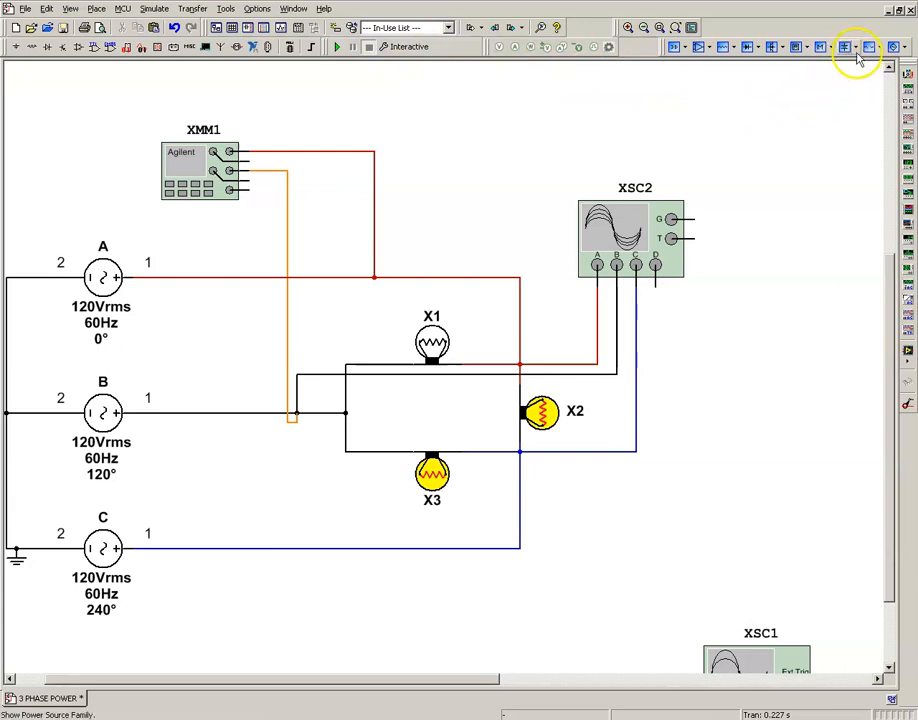
Step: Open the Power Source Family list to place a 3-phase wye voltage source
left_click(846, 46)
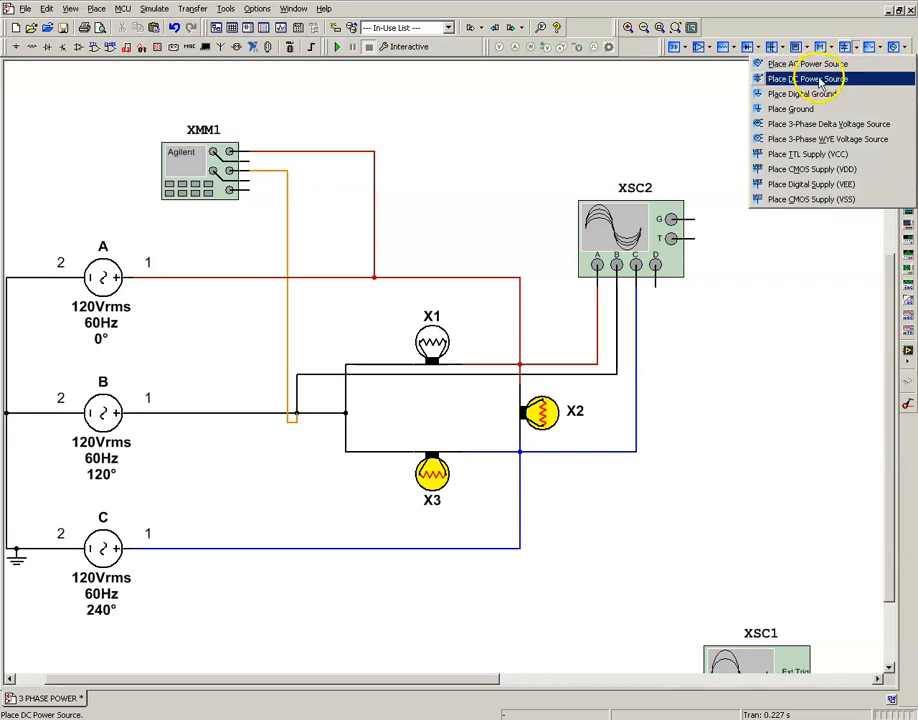
mouse_move(828, 124)
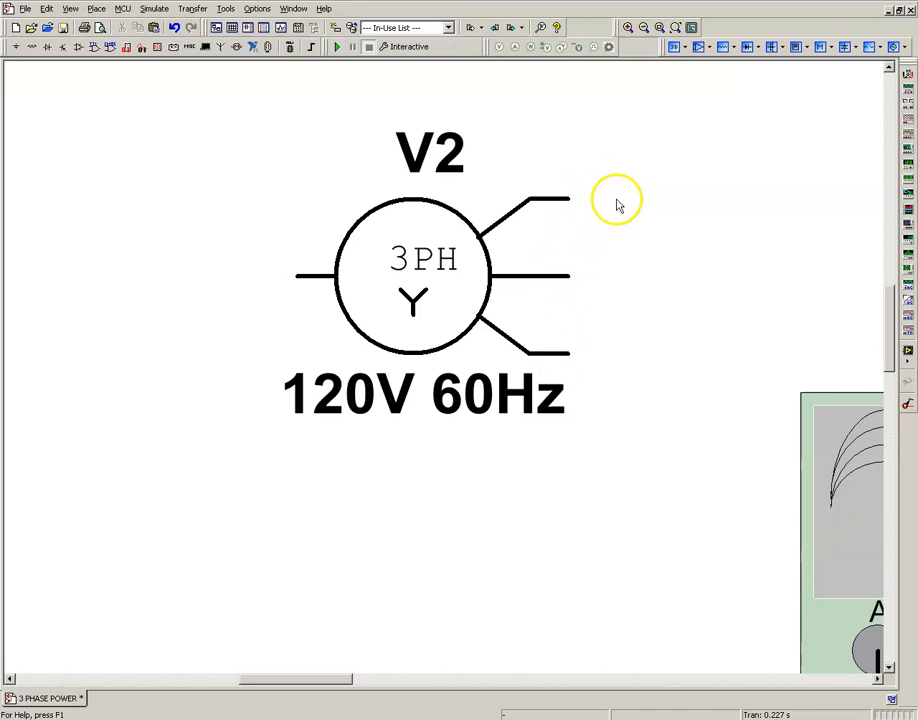
mouse_move(636, 178)
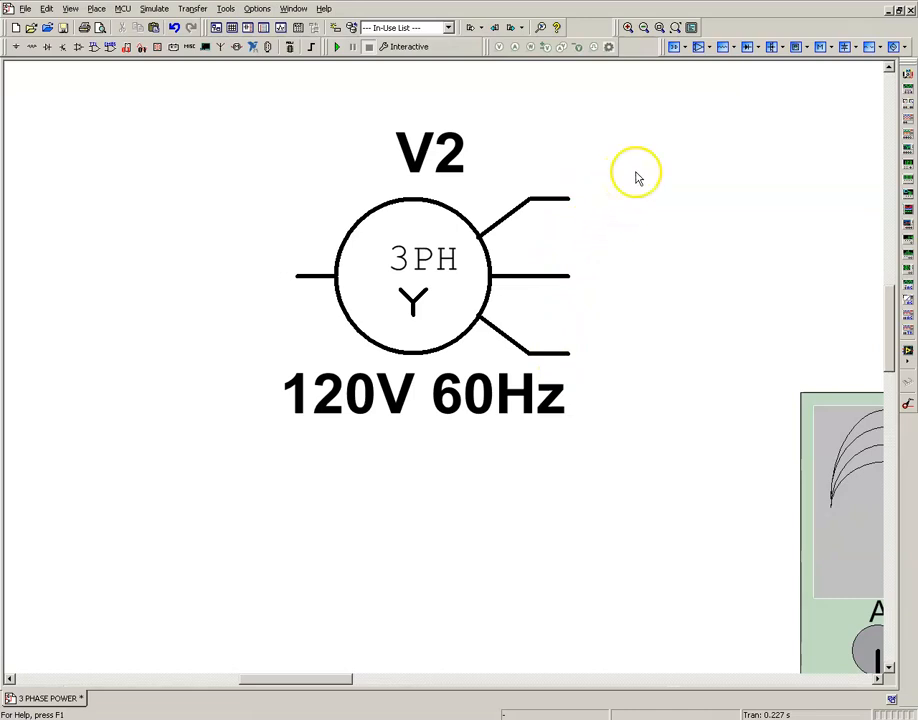